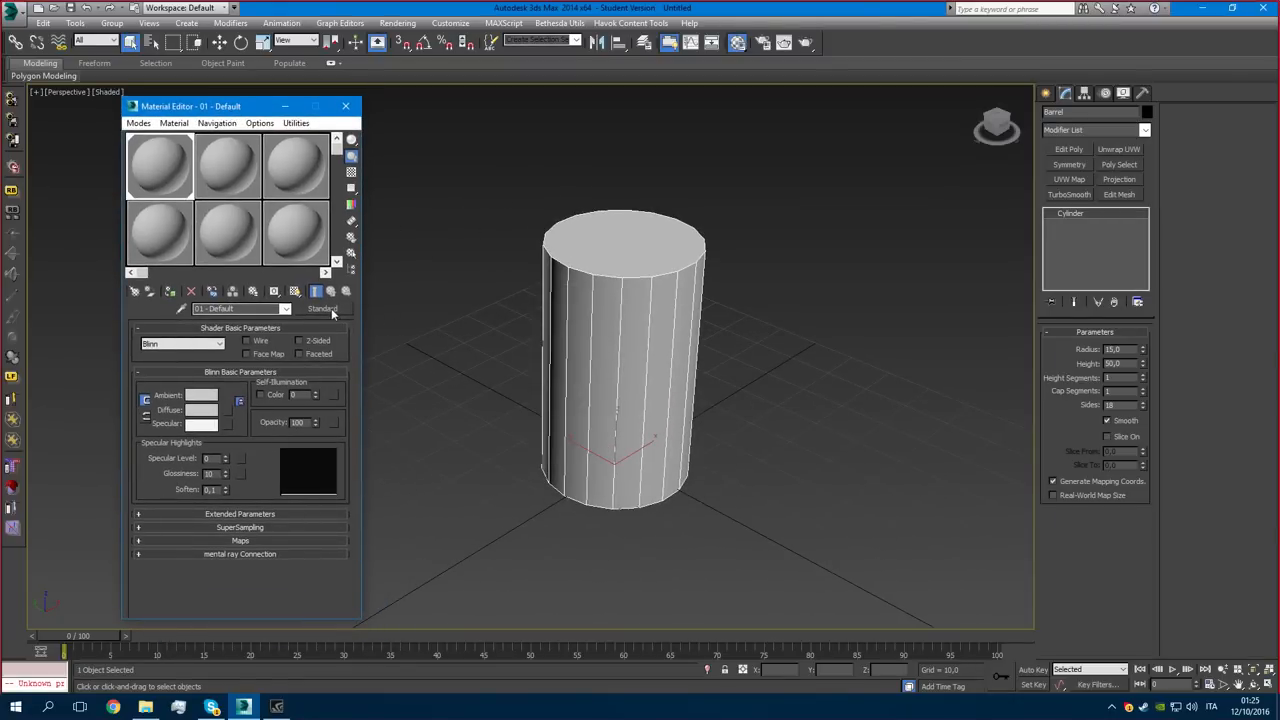
Give the Barrel cylinder a plain white material and save the scene as barrel.max.
click(322, 308)
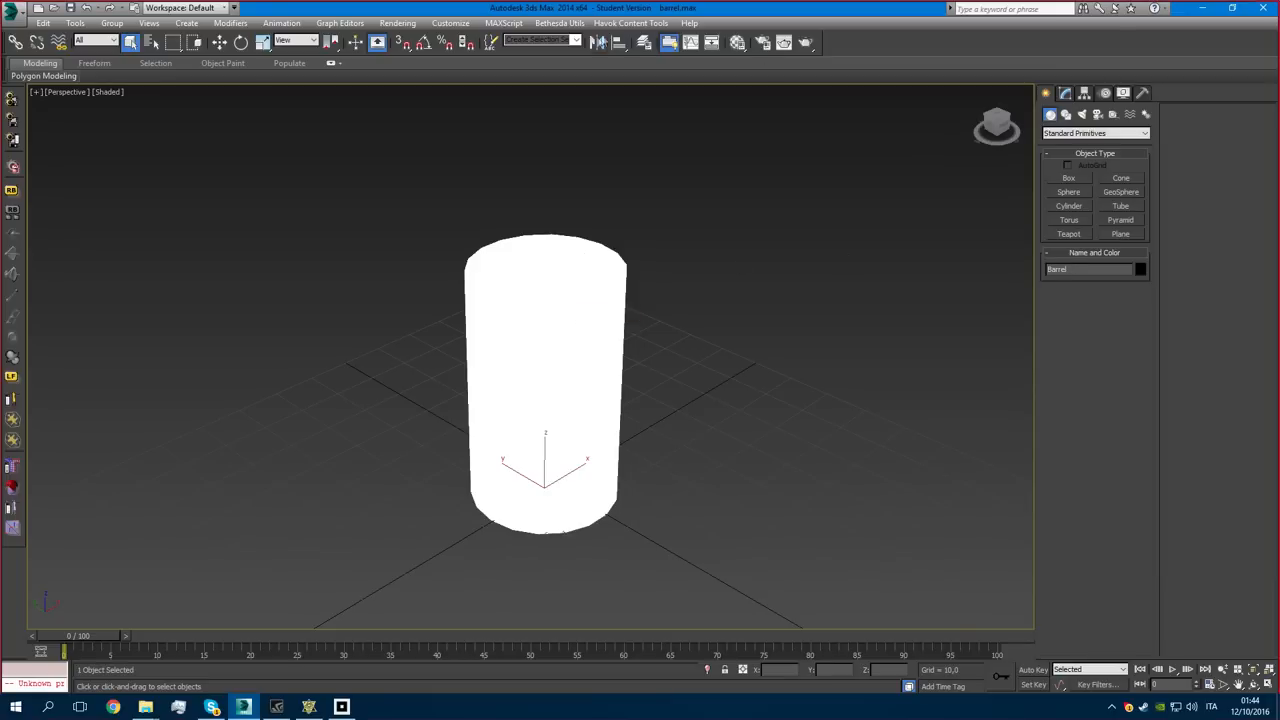
Select Barrel and its collision mesh, then run Havok Create Rigid Body with Proxy(s).
drag(185, 128, 785, 568)
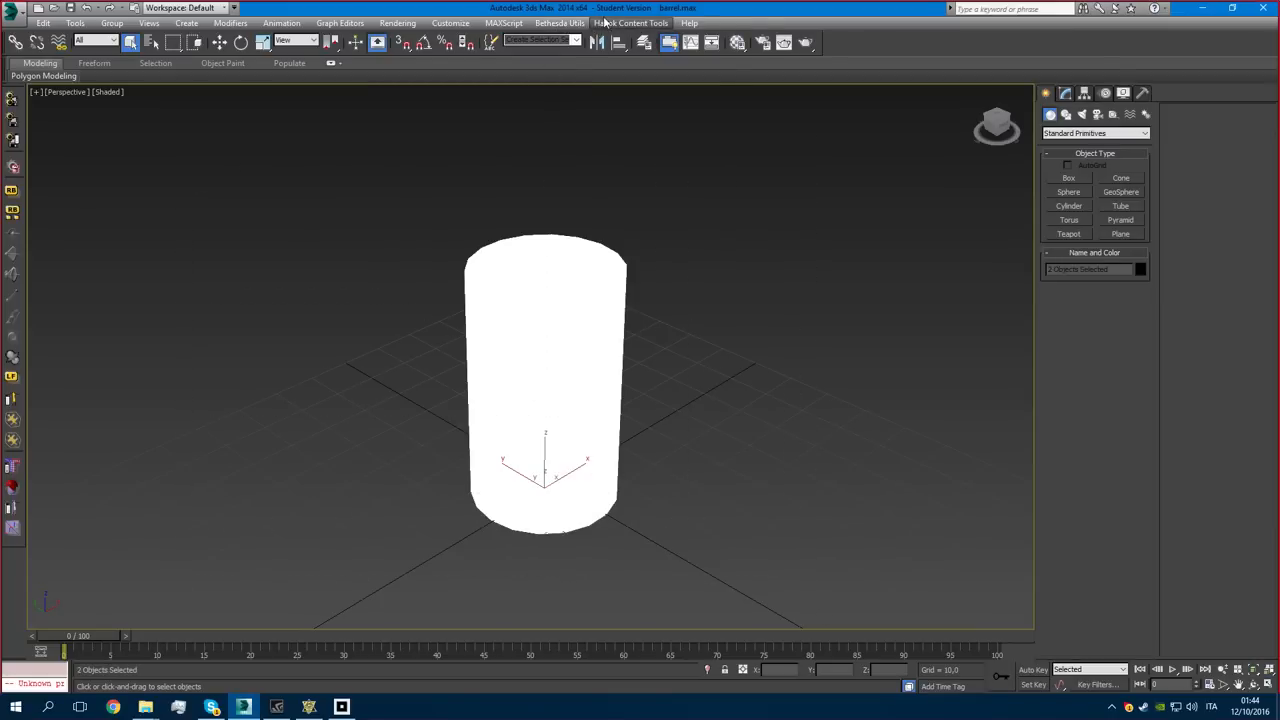
click(630, 22)
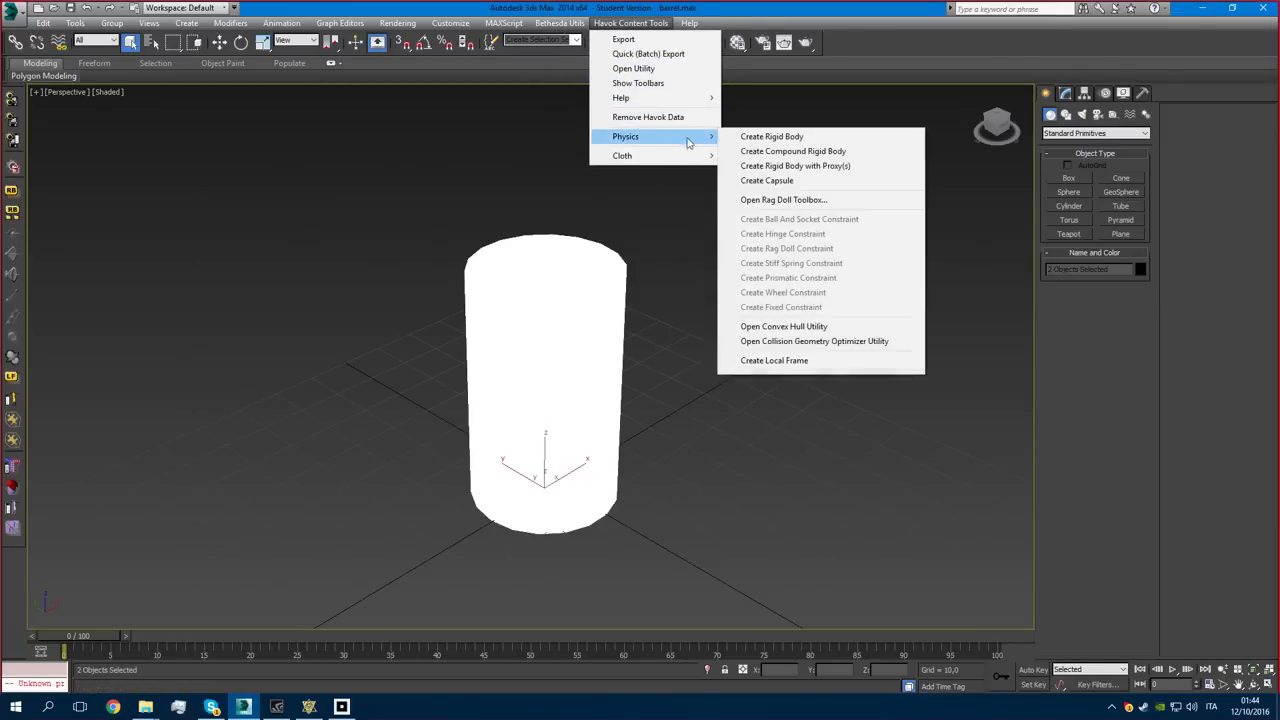
mouse_move(795, 165)
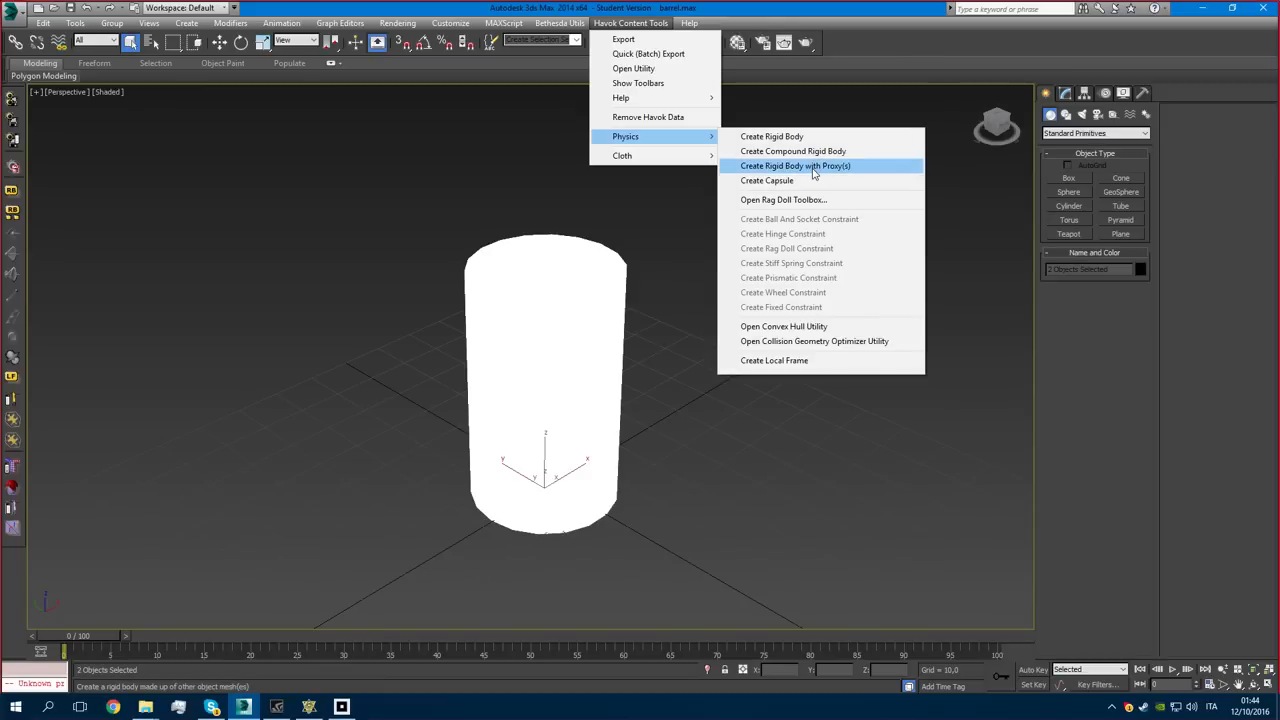
click(795, 165)
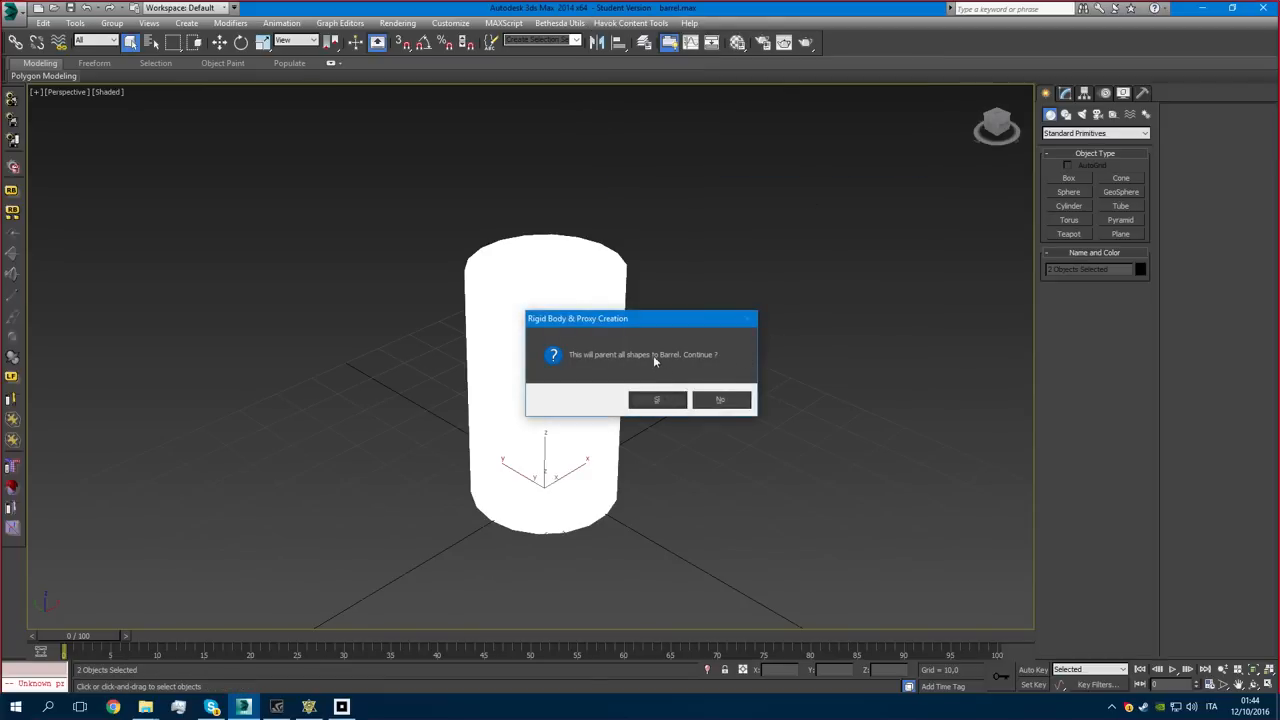
mouse_move(668, 400)
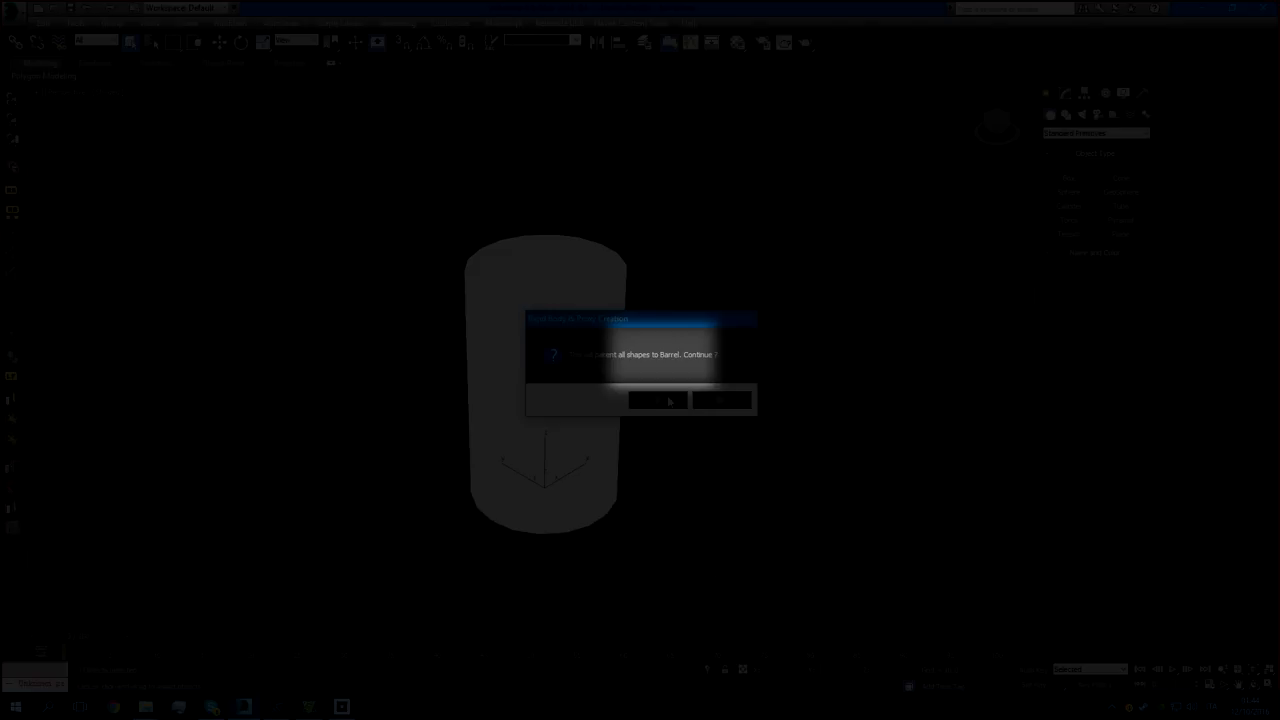
Confirm parenting, set Barrel's mass to 60, and make Barrel_COLLISION a Convex Hull shape.
click(657, 400)
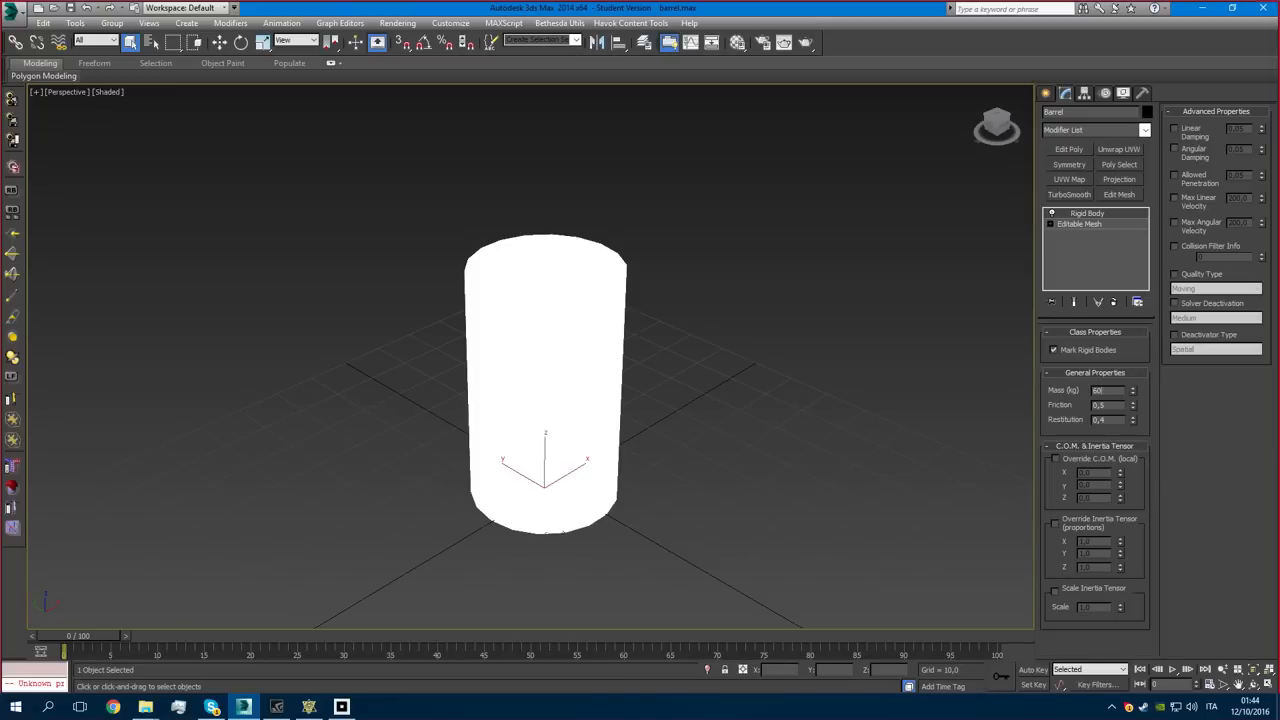
triple_click(1105, 390)
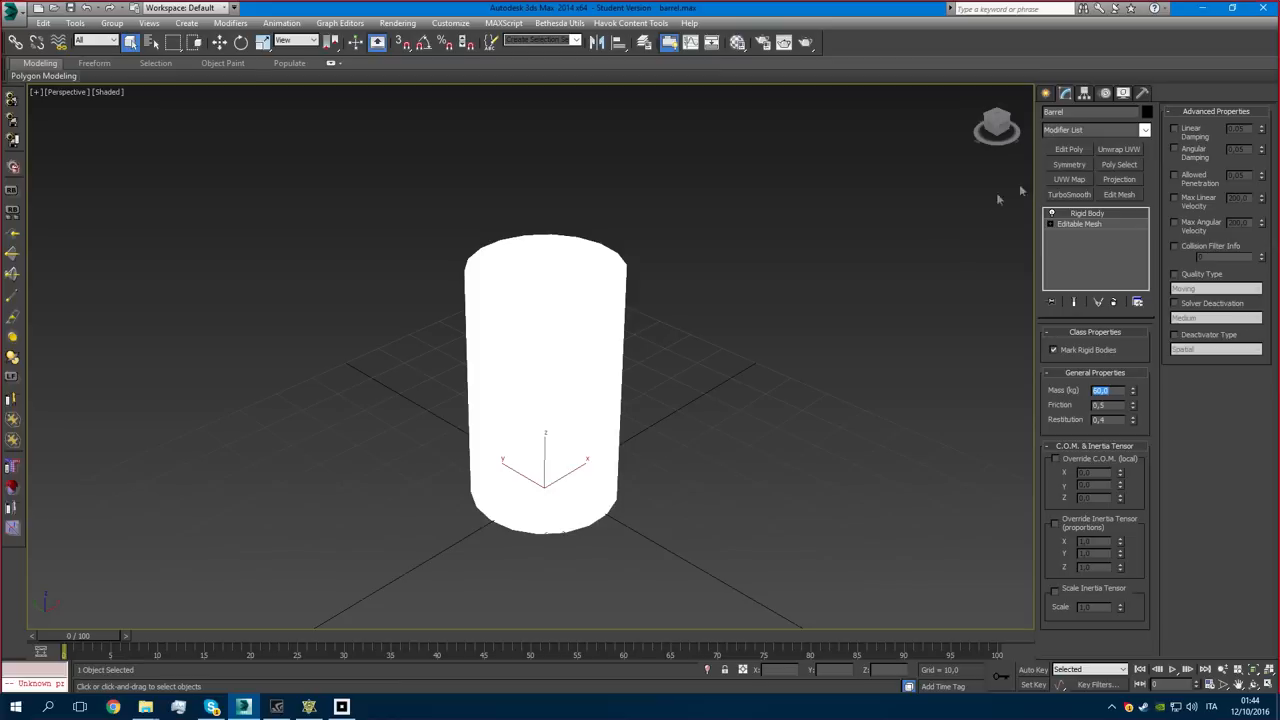
mouse_move(841, 311)
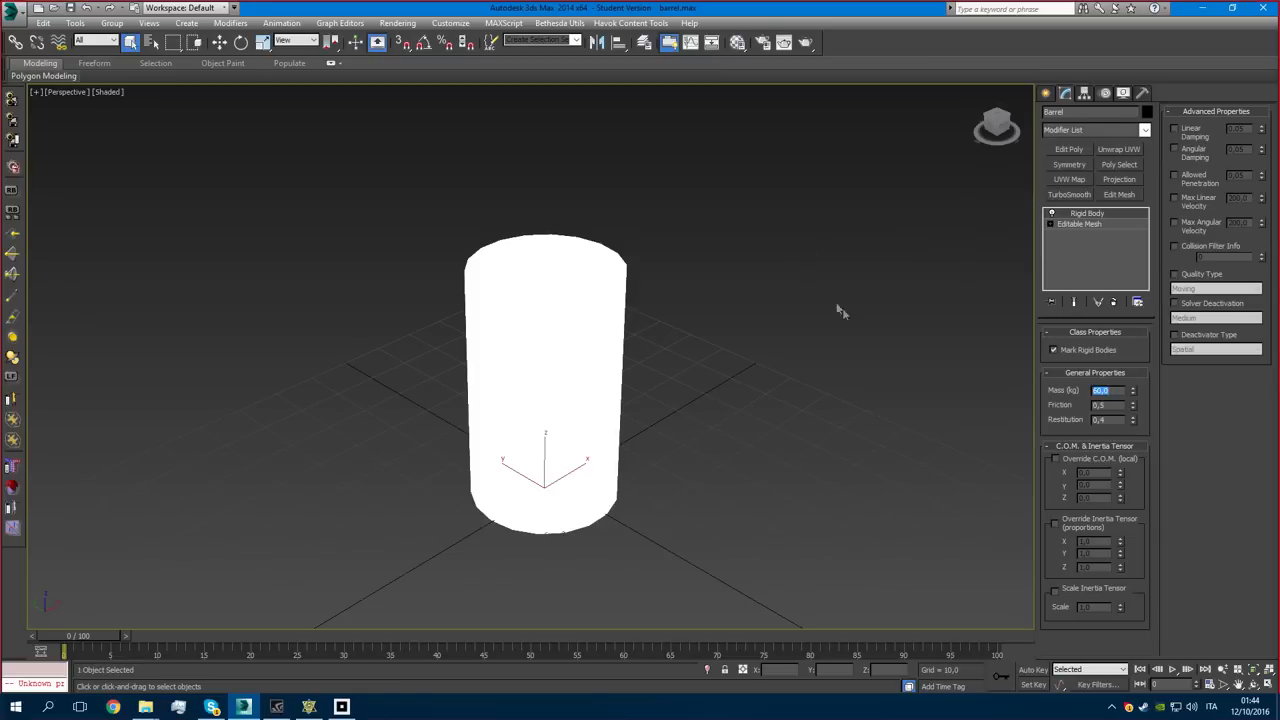
click(1093, 363)
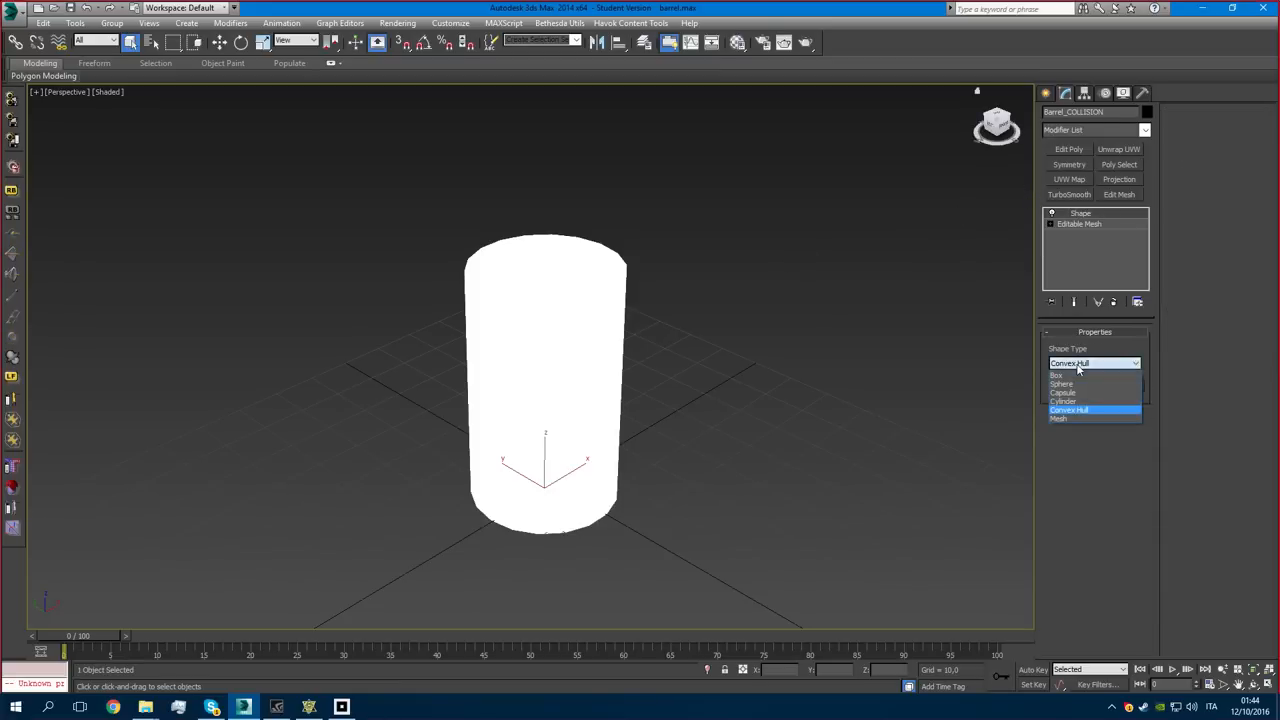
mouse_move(1066, 419)
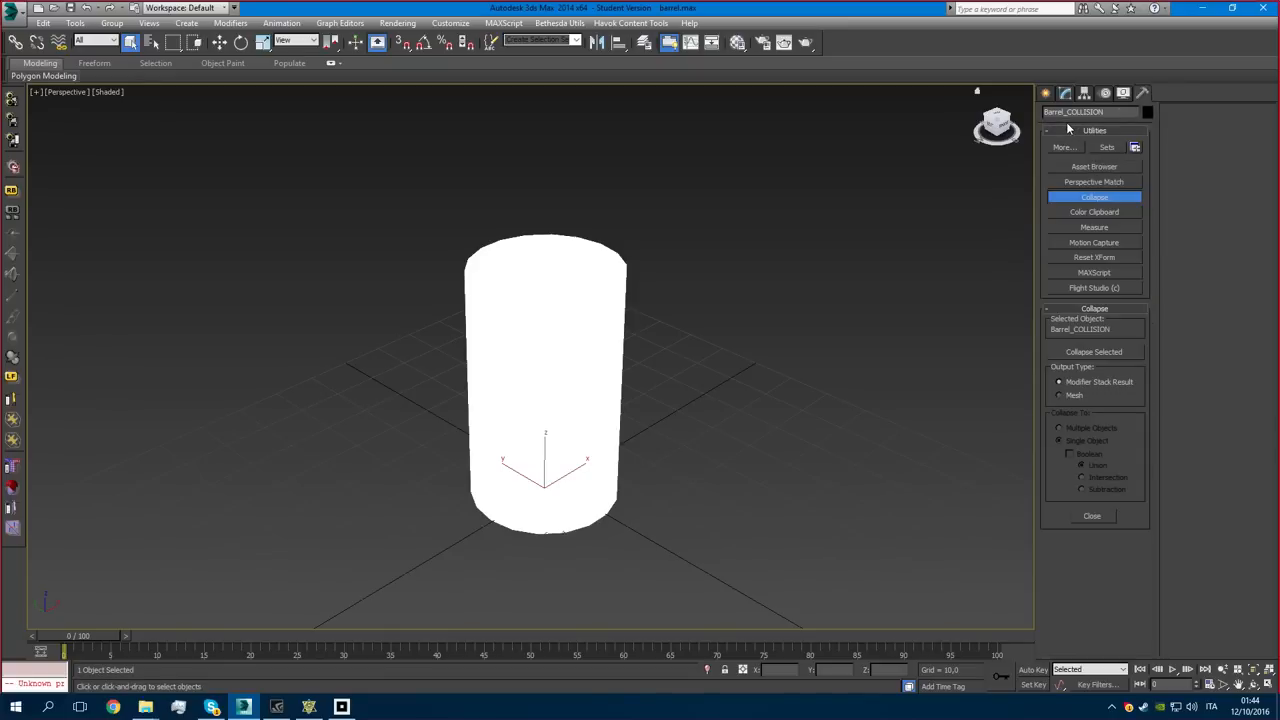
Open the CollisionGroup utility and choose MetalBarrel as the default collision material.
click(1063, 147)
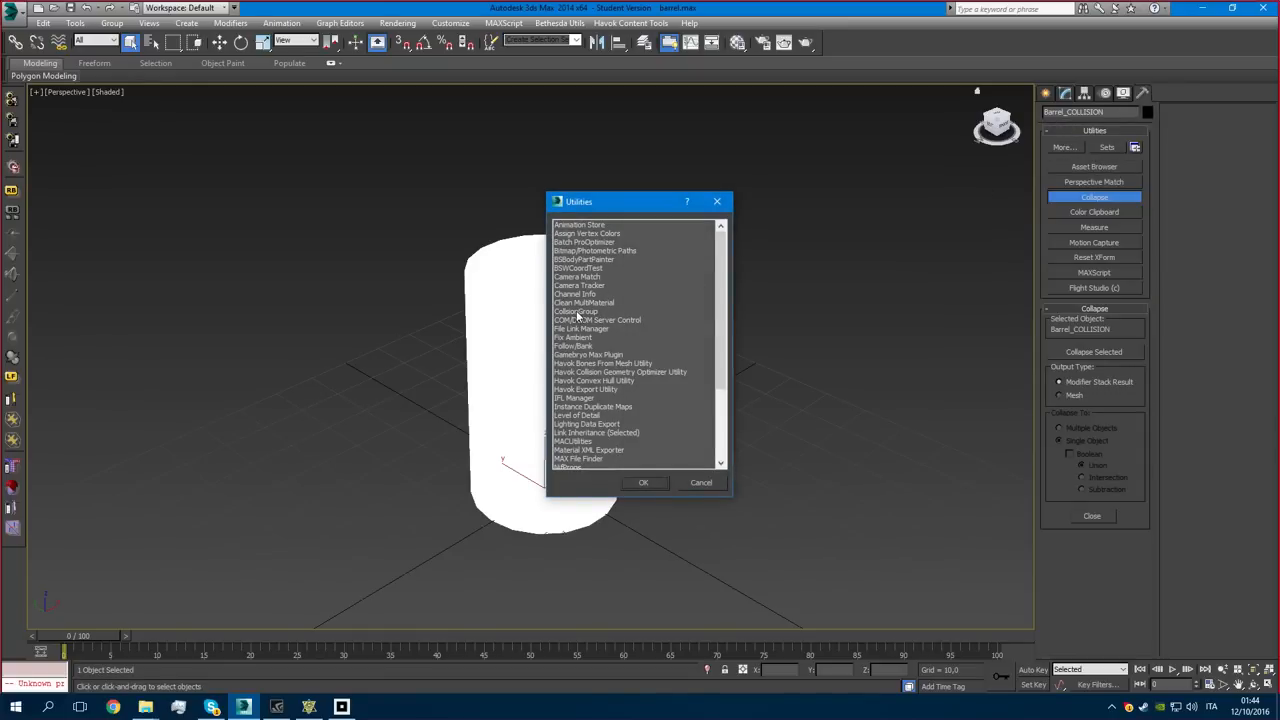
click(643, 482)
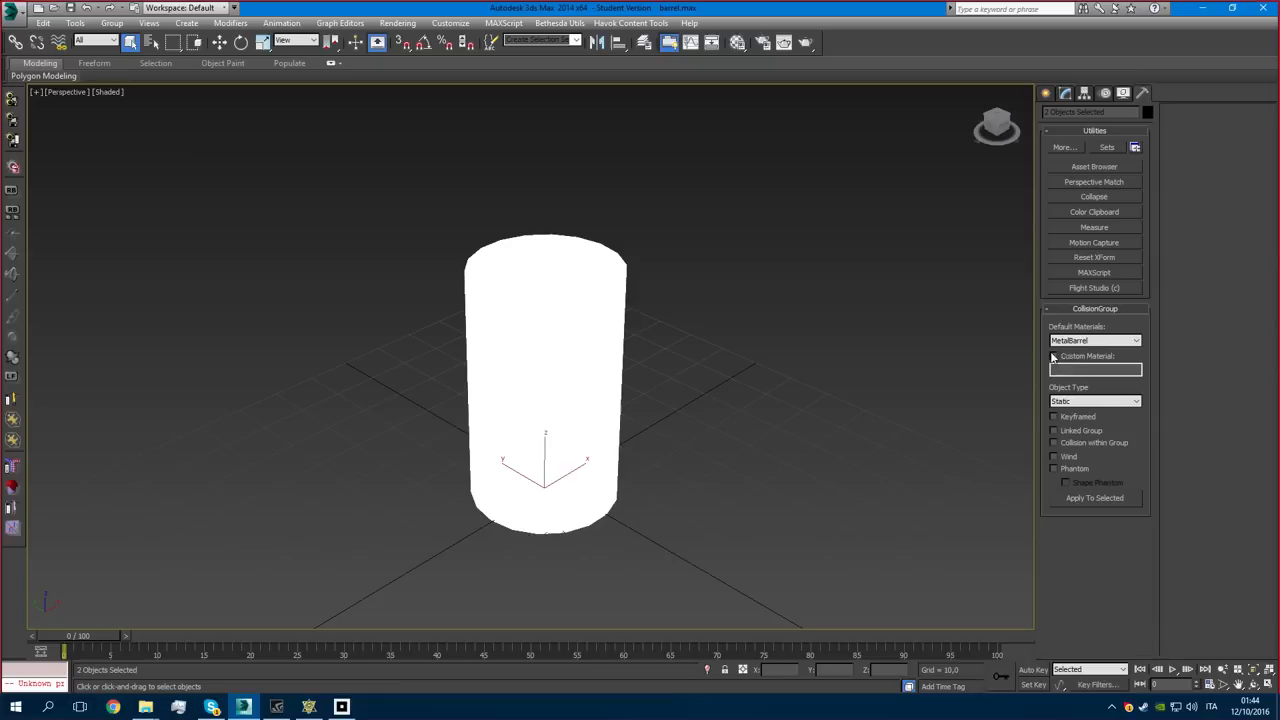
click(1135, 340)
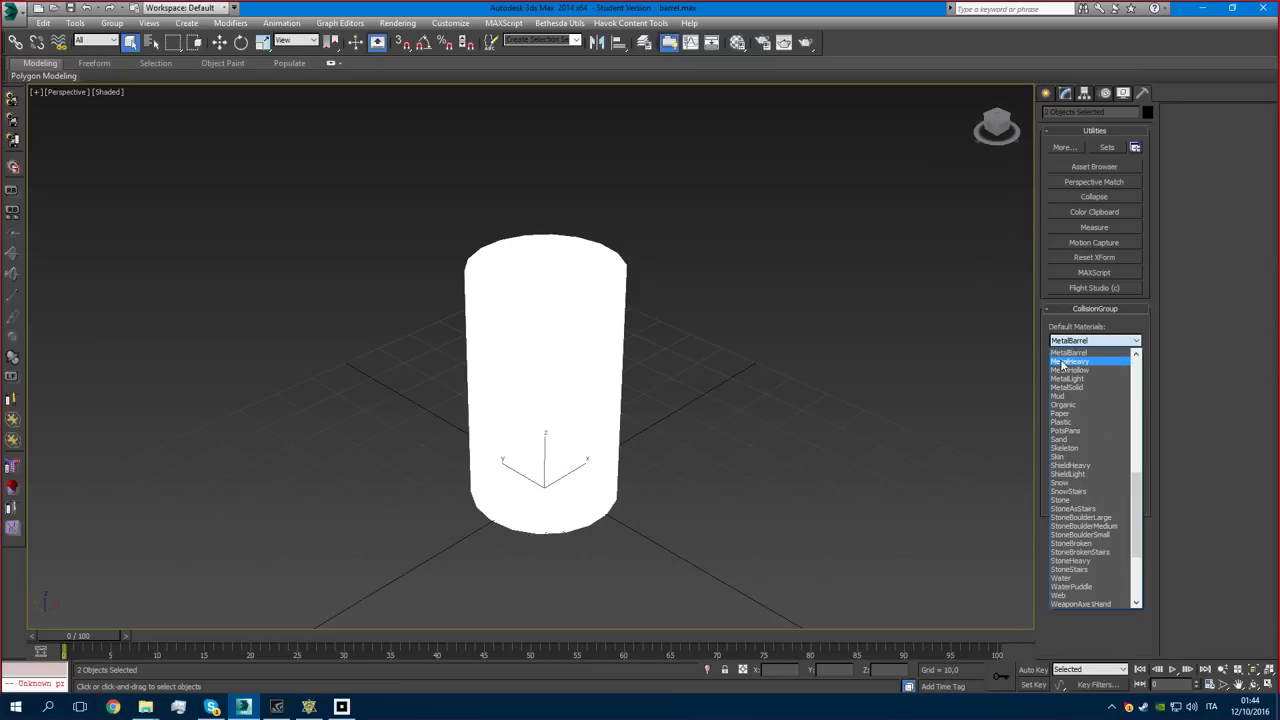
click(1068, 352)
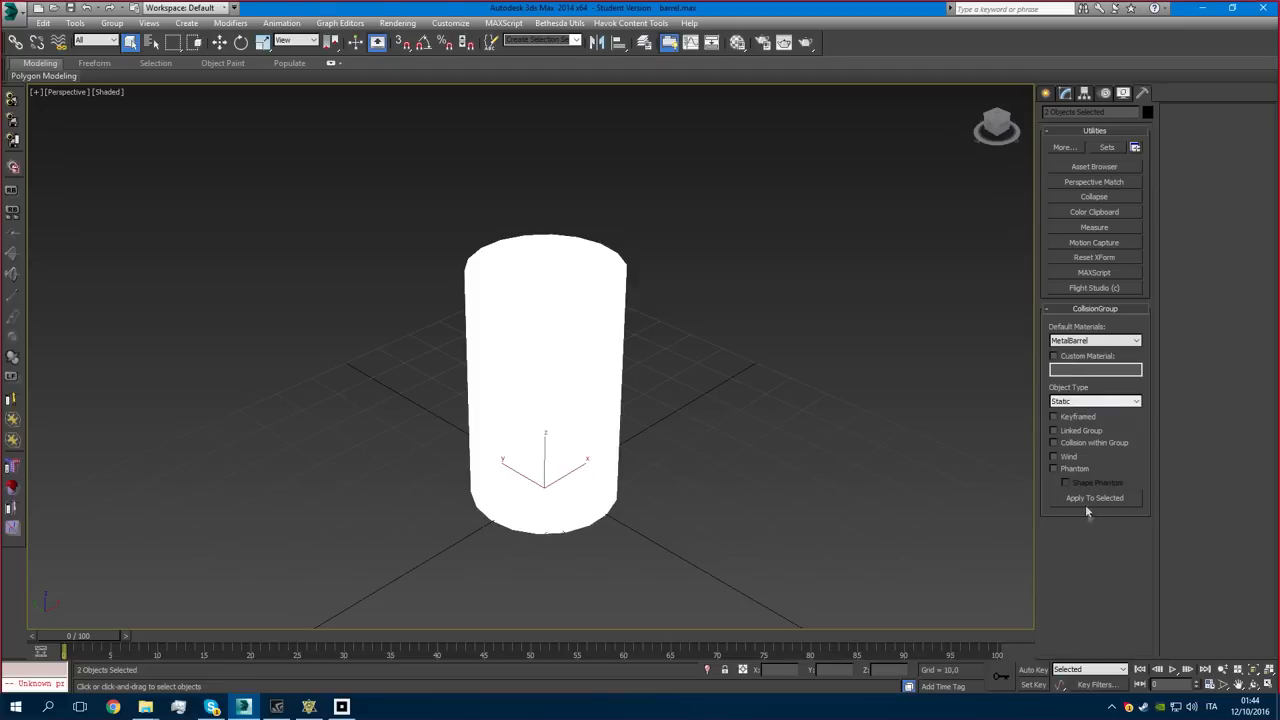
Apply the MetalBarrel collision settings to both objects and export the scene to NIF.
click(16, 9)
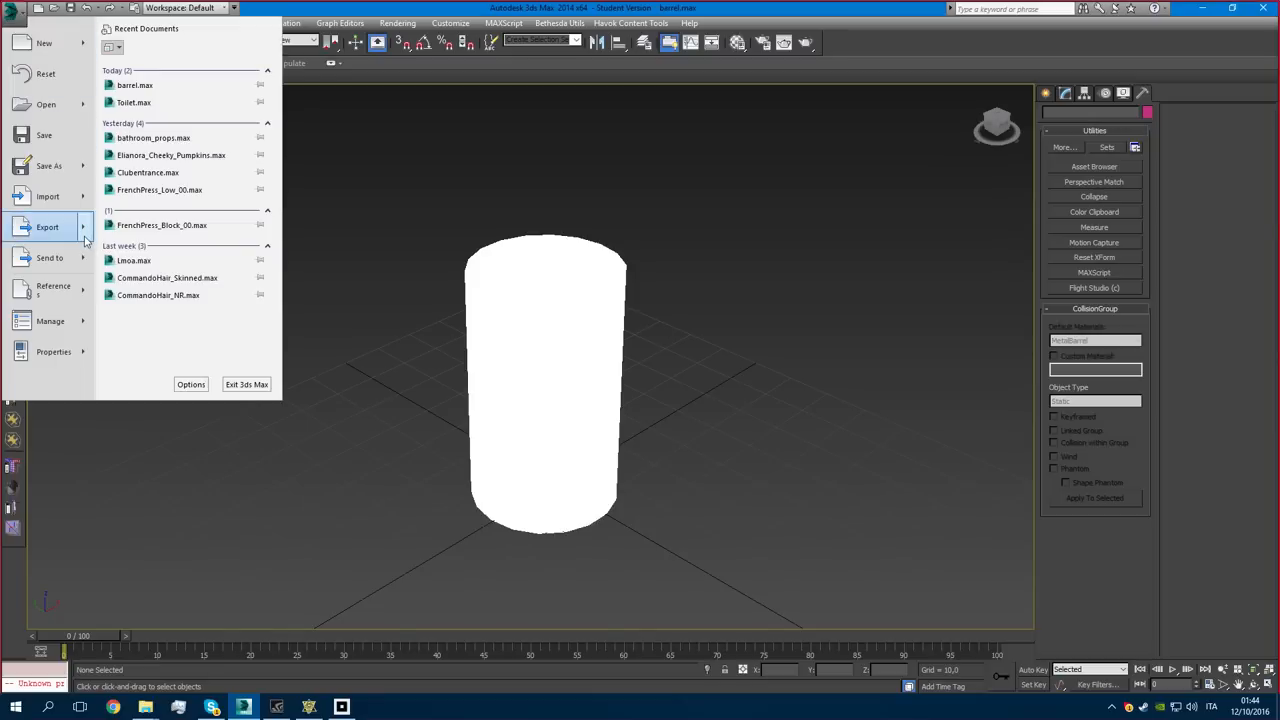
click(47, 227)
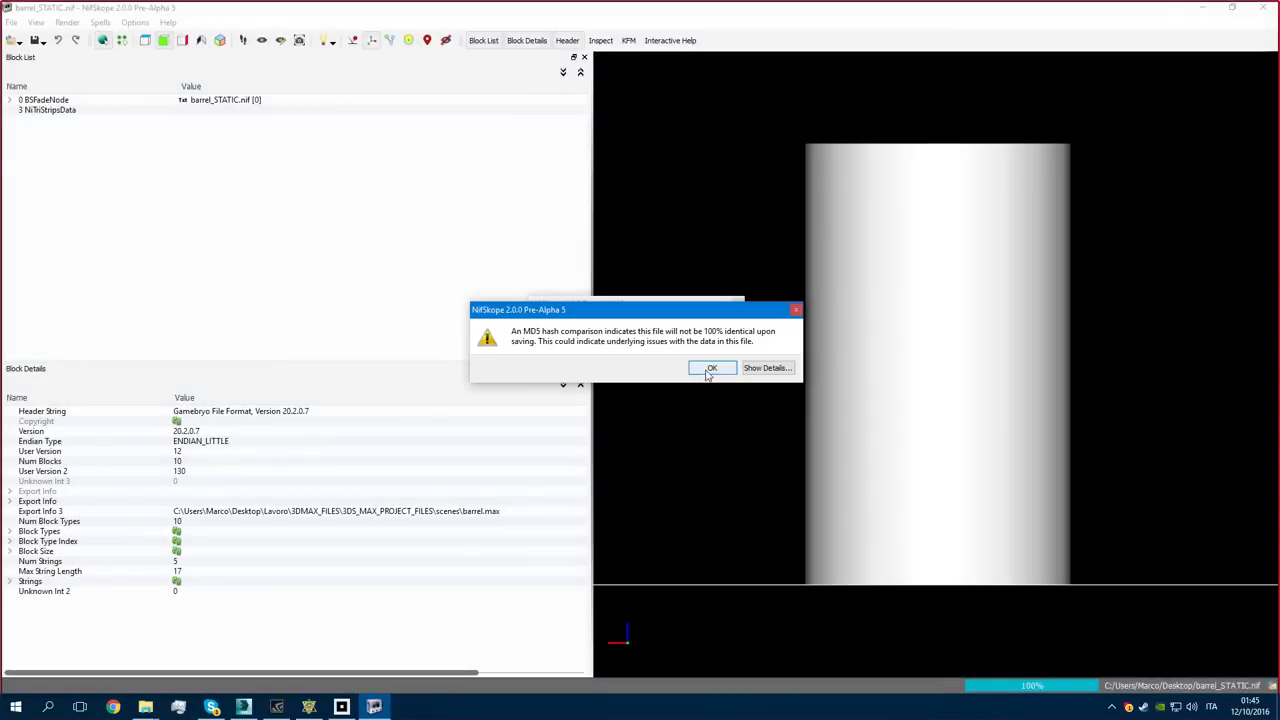
Dismiss the MD5 warning and expand BSFadeNode and bhkCollisionObject to show bhkRigidBody.
click(711, 368)
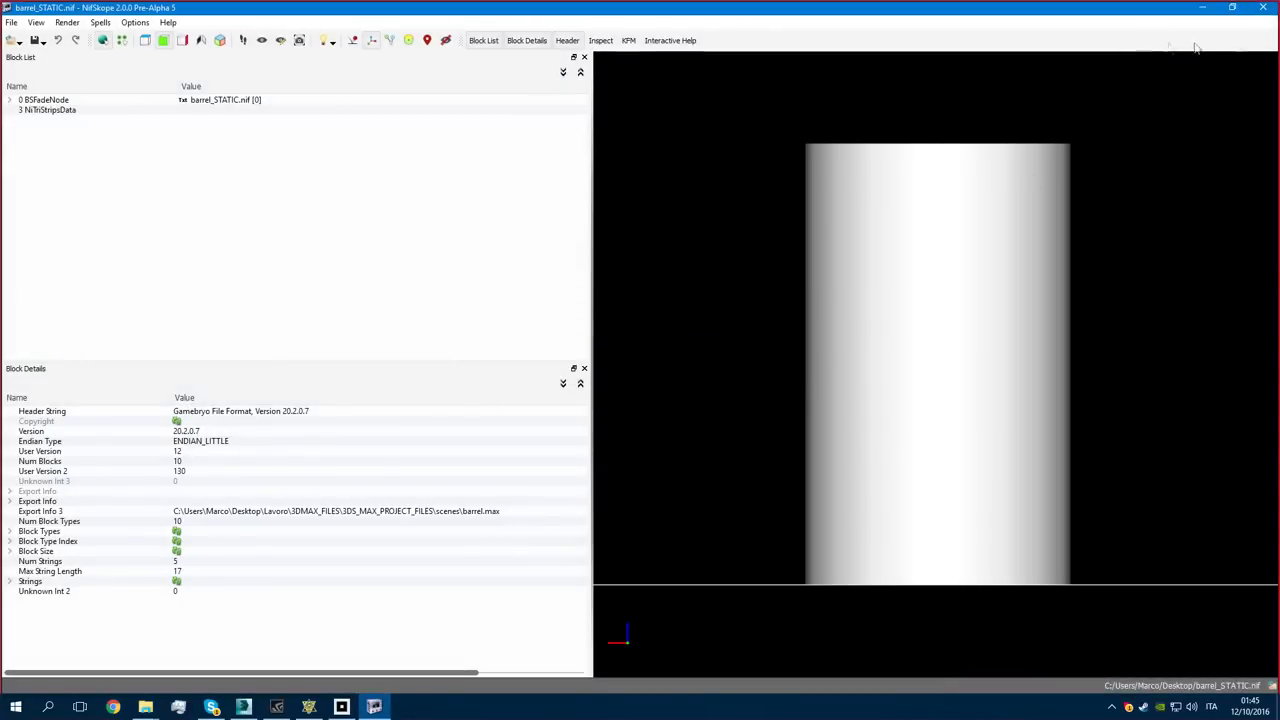
click(9, 99)
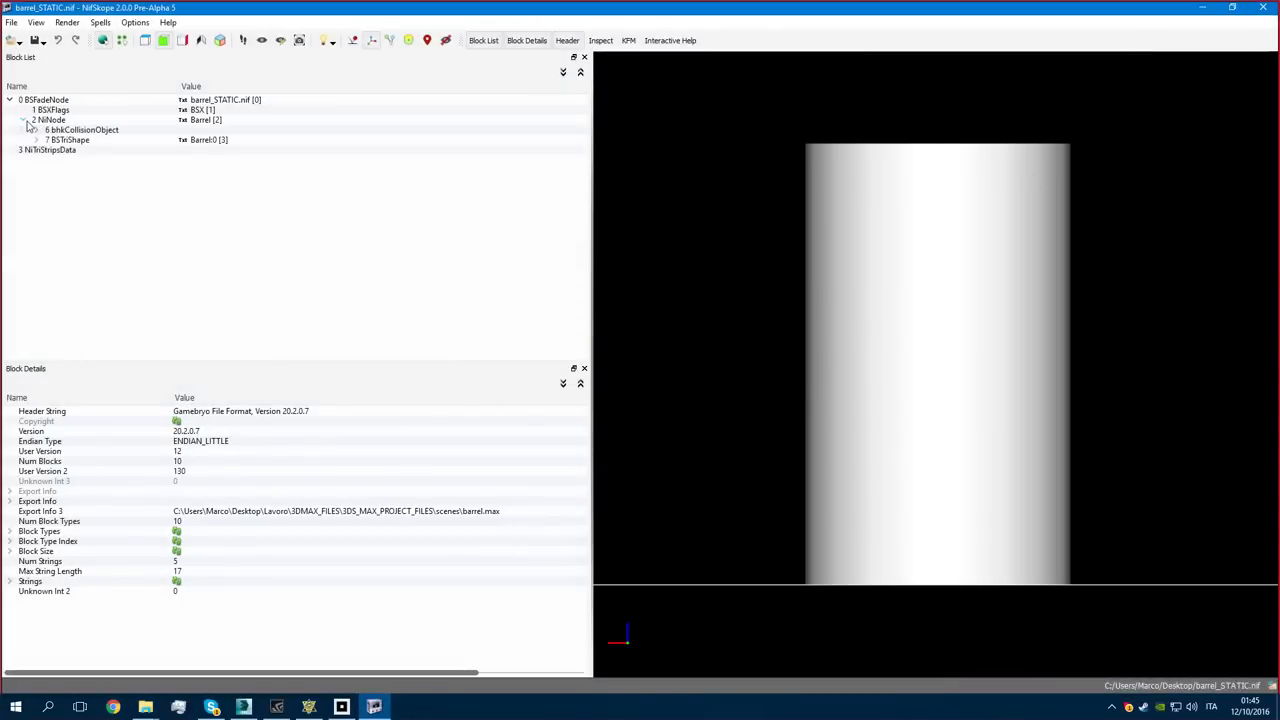
click(68, 139)
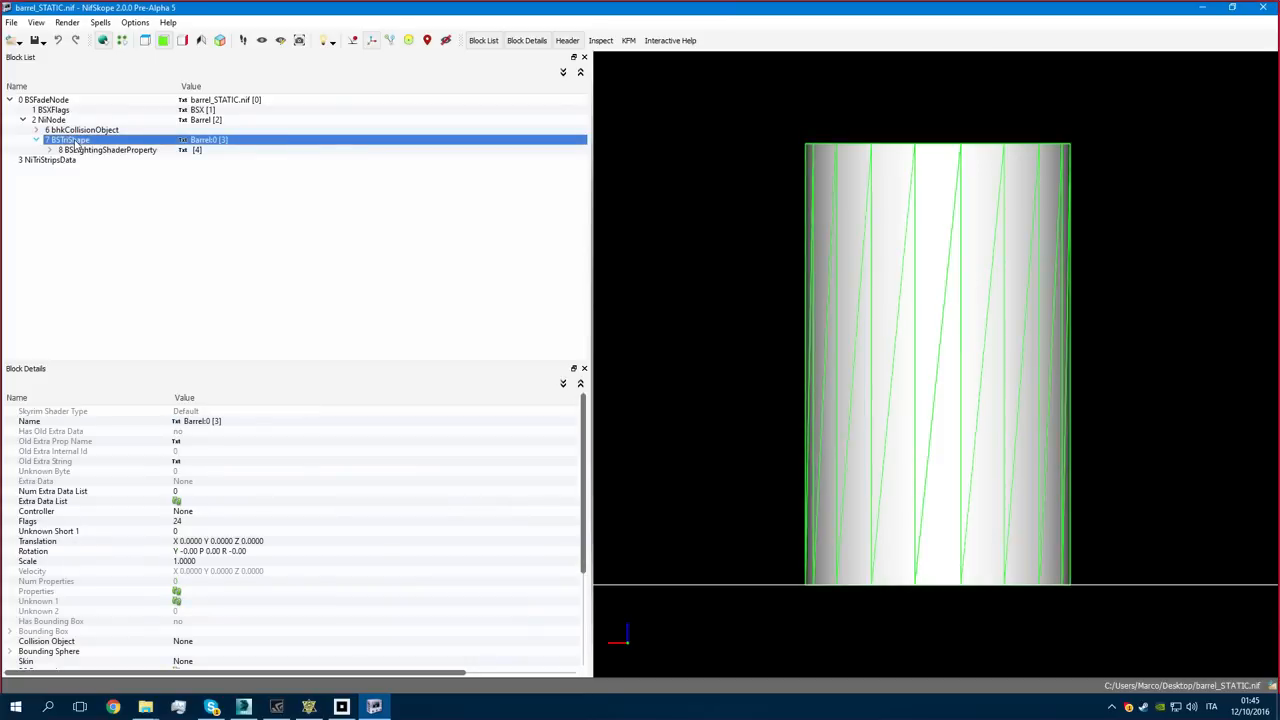
click(36, 129)
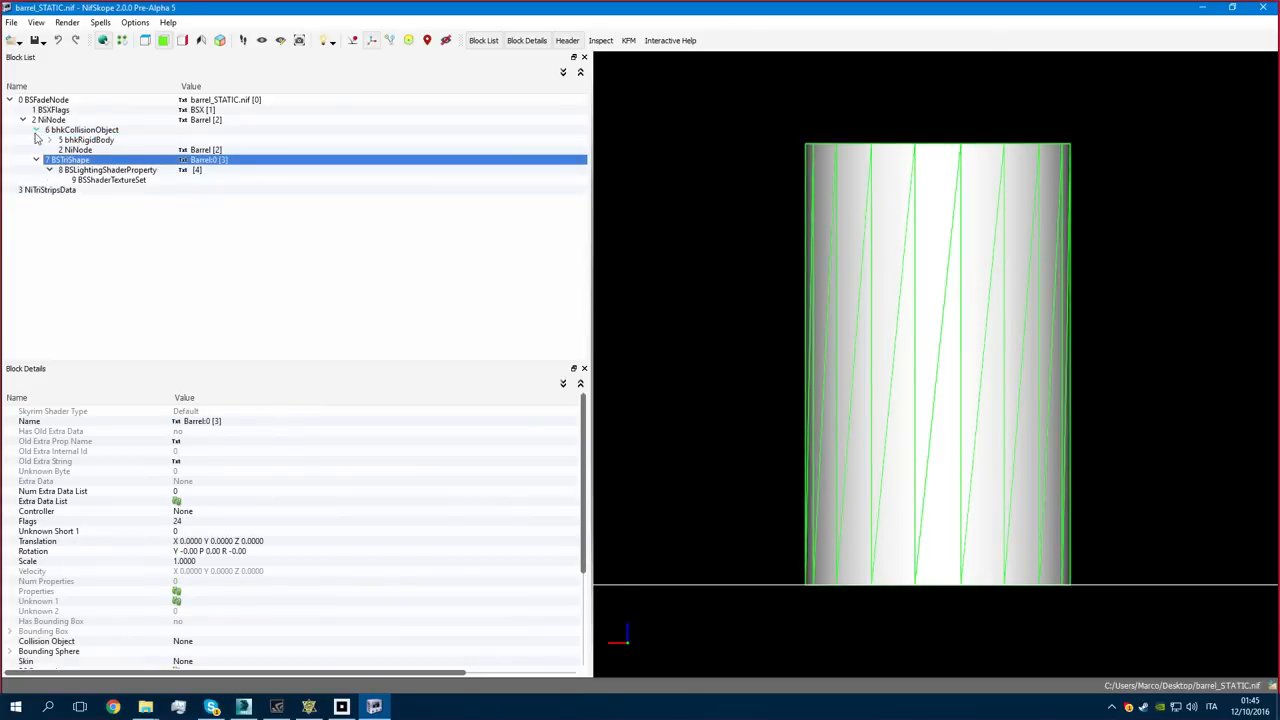
click(49, 140)
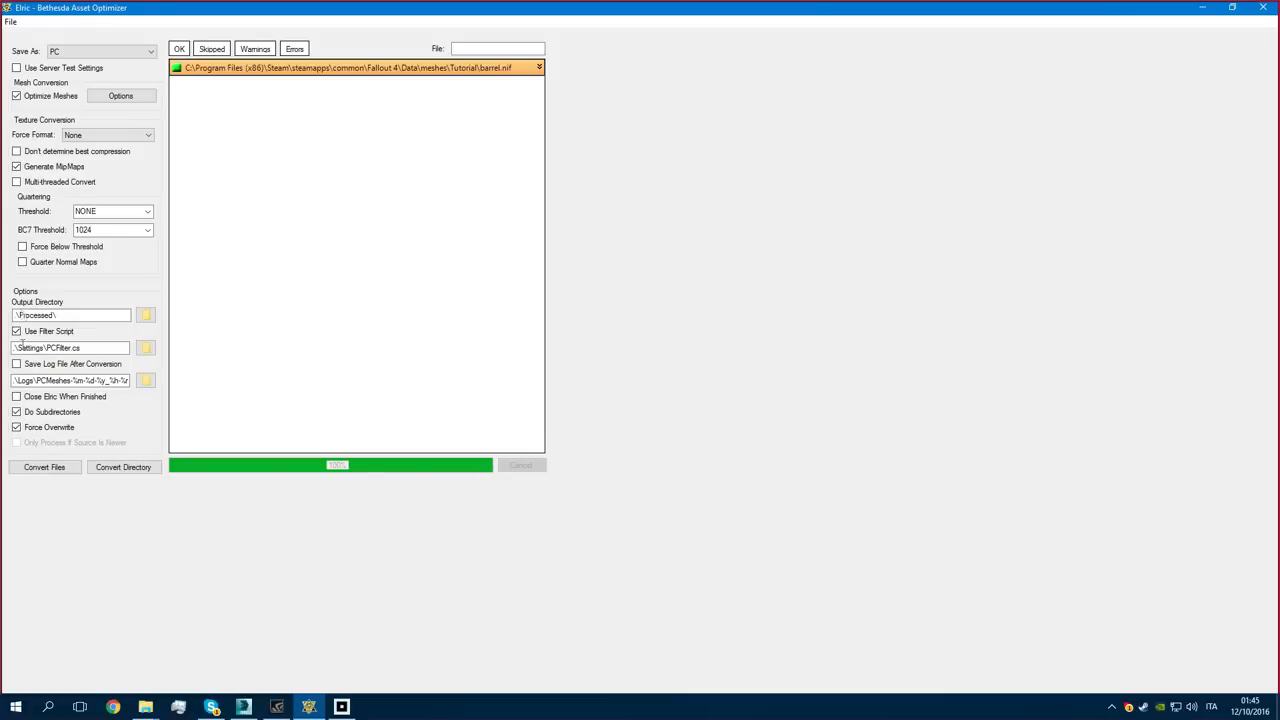
Convert barrel_STATIC.nif from the Fallout 4 Tutorial meshes folder in Elric.
click(44, 467)
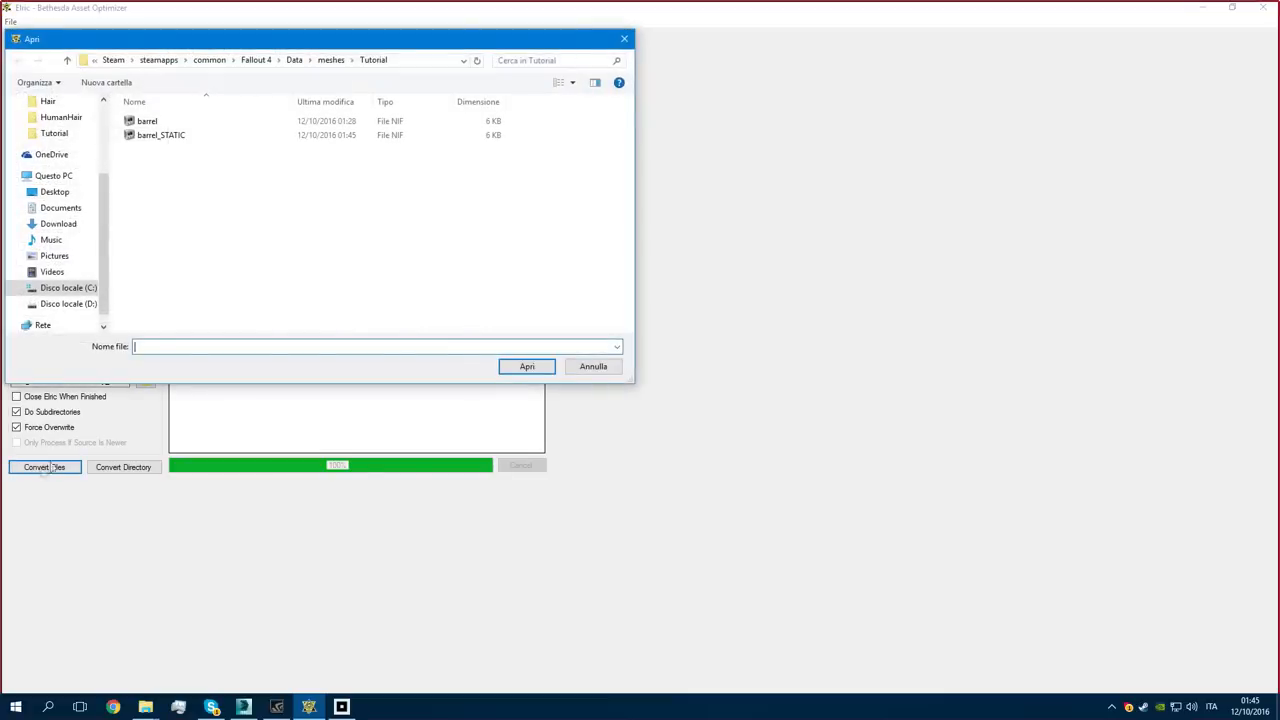
mouse_move(160, 135)
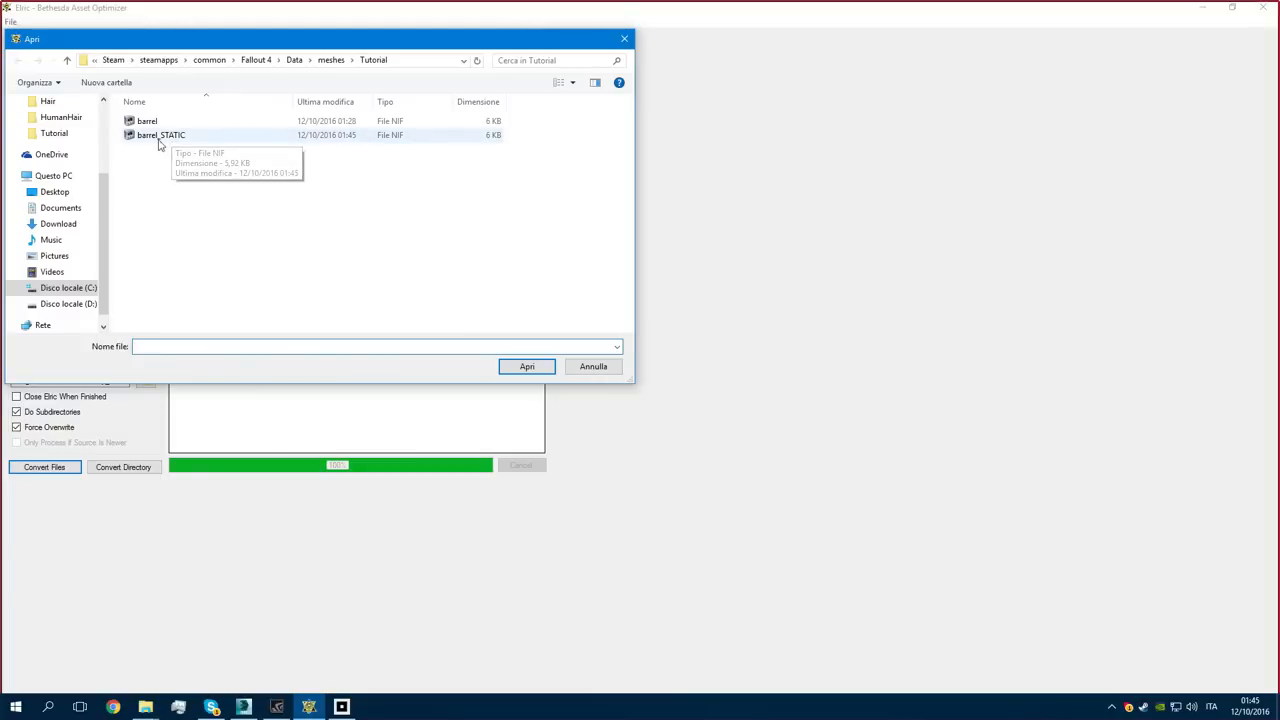
click(526, 366)
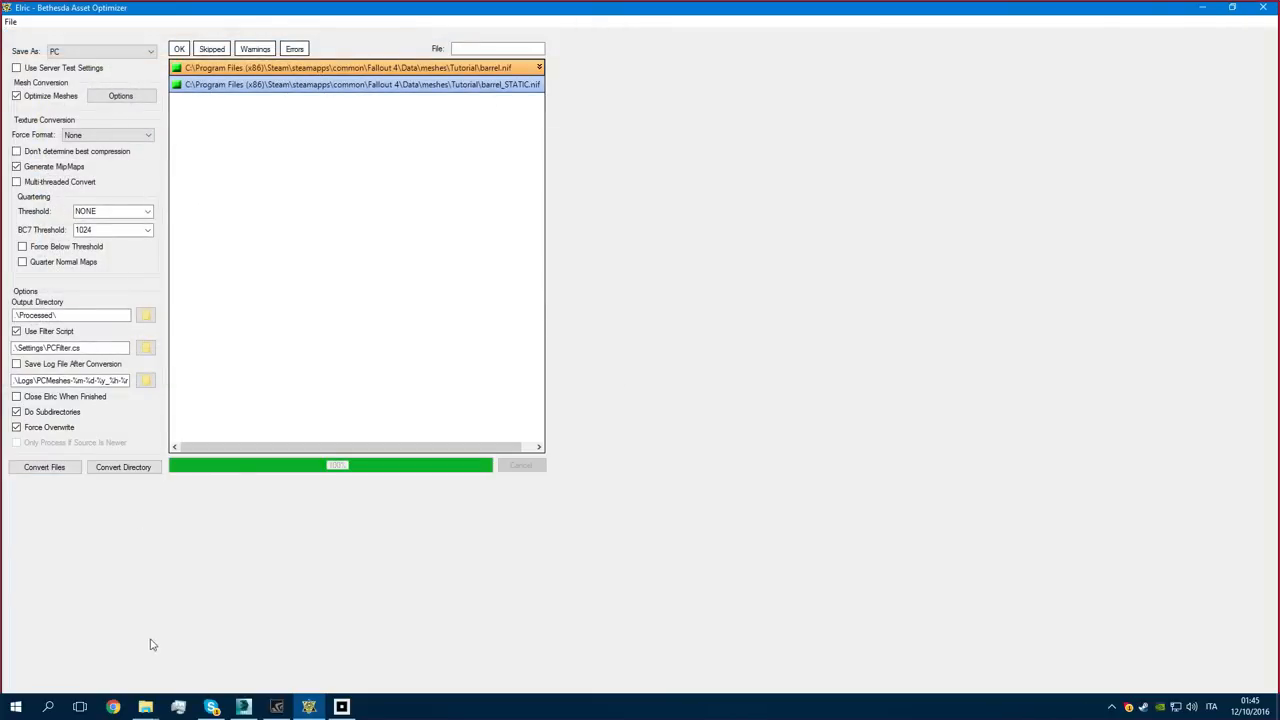
mouse_move(130, 422)
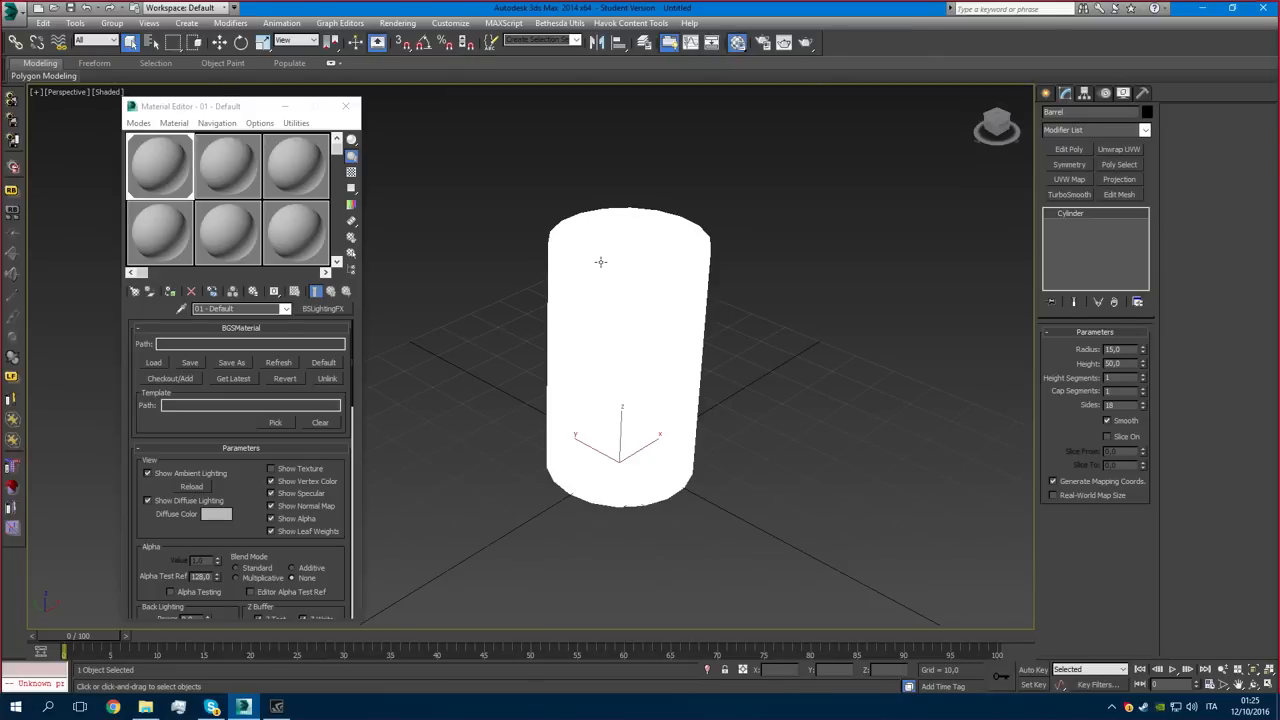
mouse_move(14, 418)
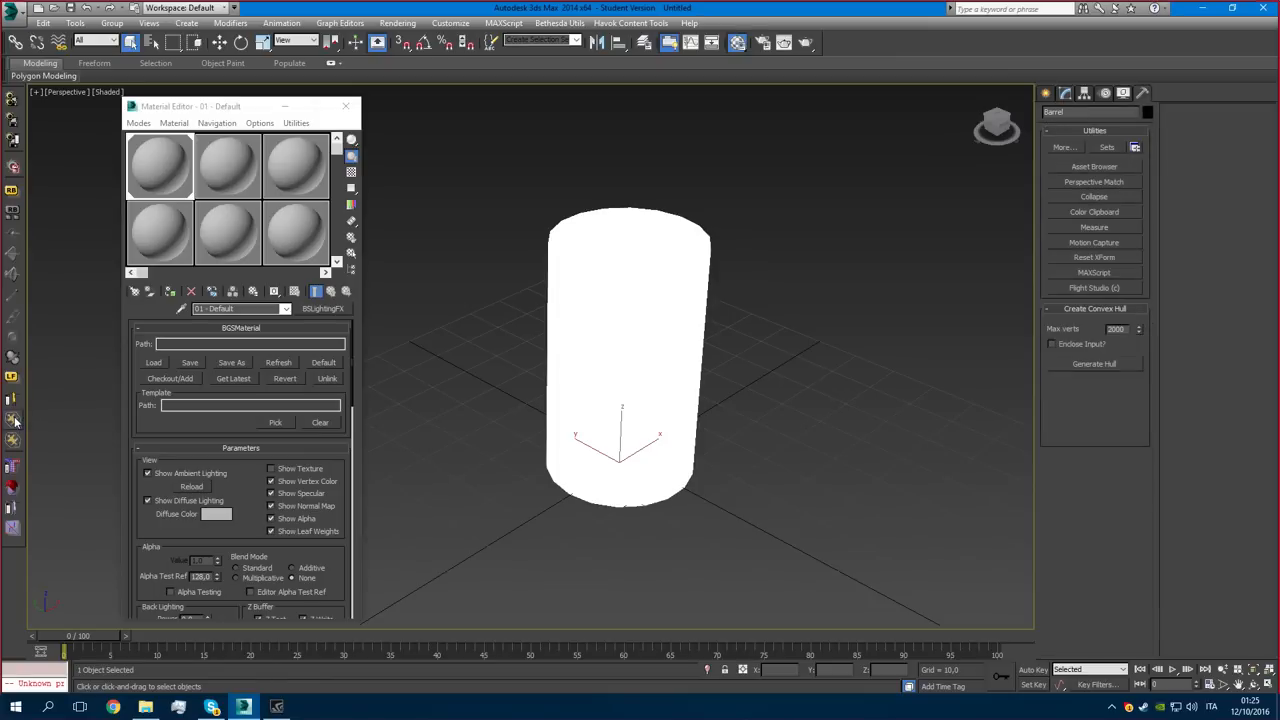
Set the hull's Max verts to 120 with Enclose Input enabled.
triple_click(1116, 329)
text(120)
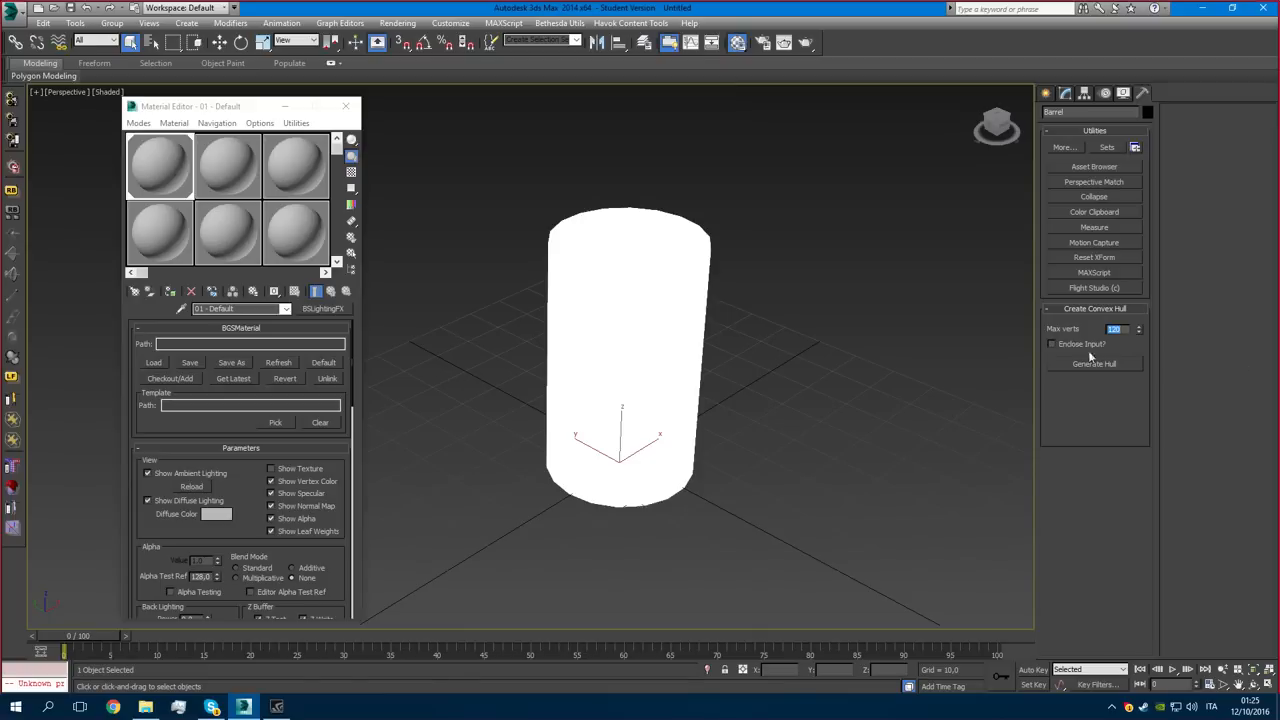
click(1093, 363)
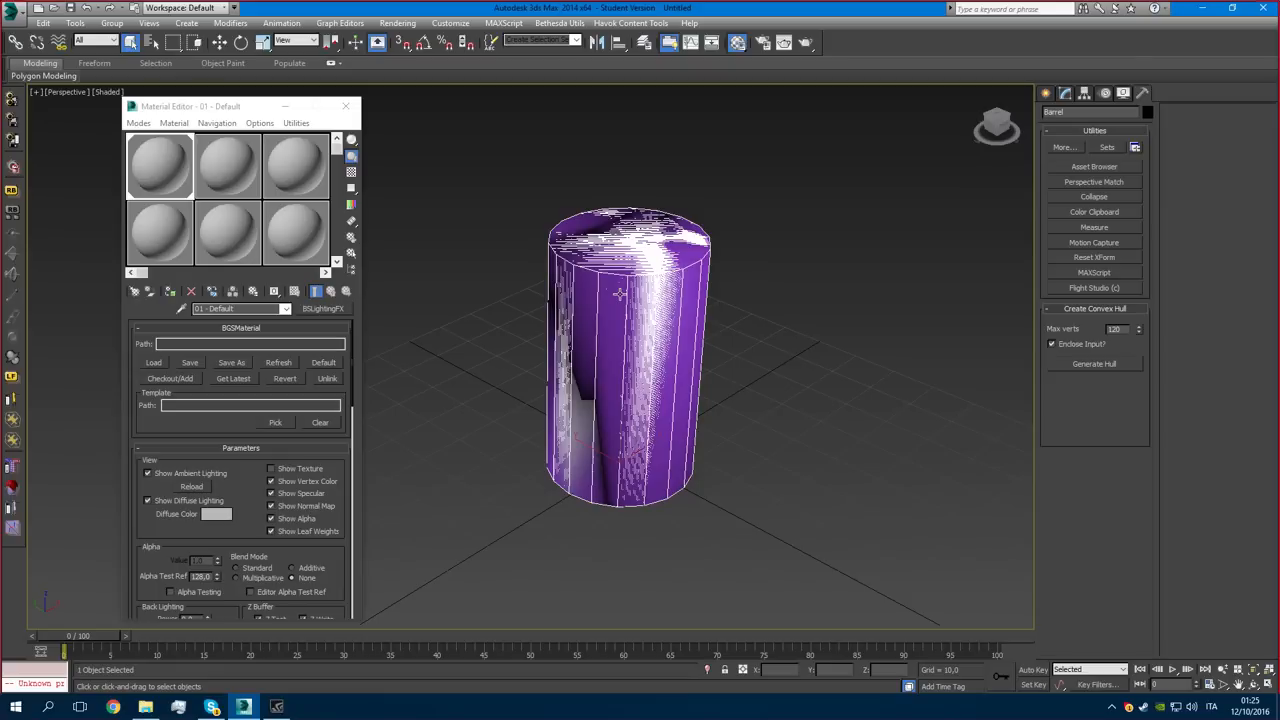
Select the barrel and its hull, then give Barrel a Havok Rigid Body with mass 10.
click(345, 106)
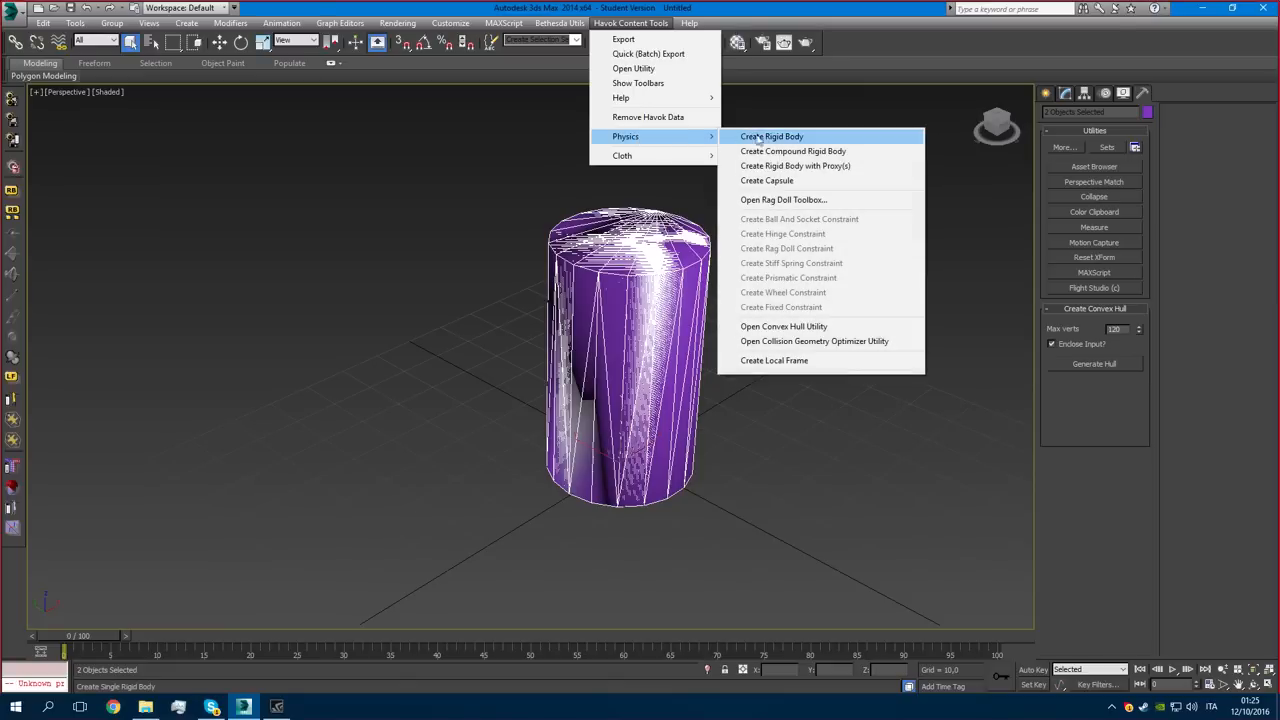
mouse_move(770, 165)
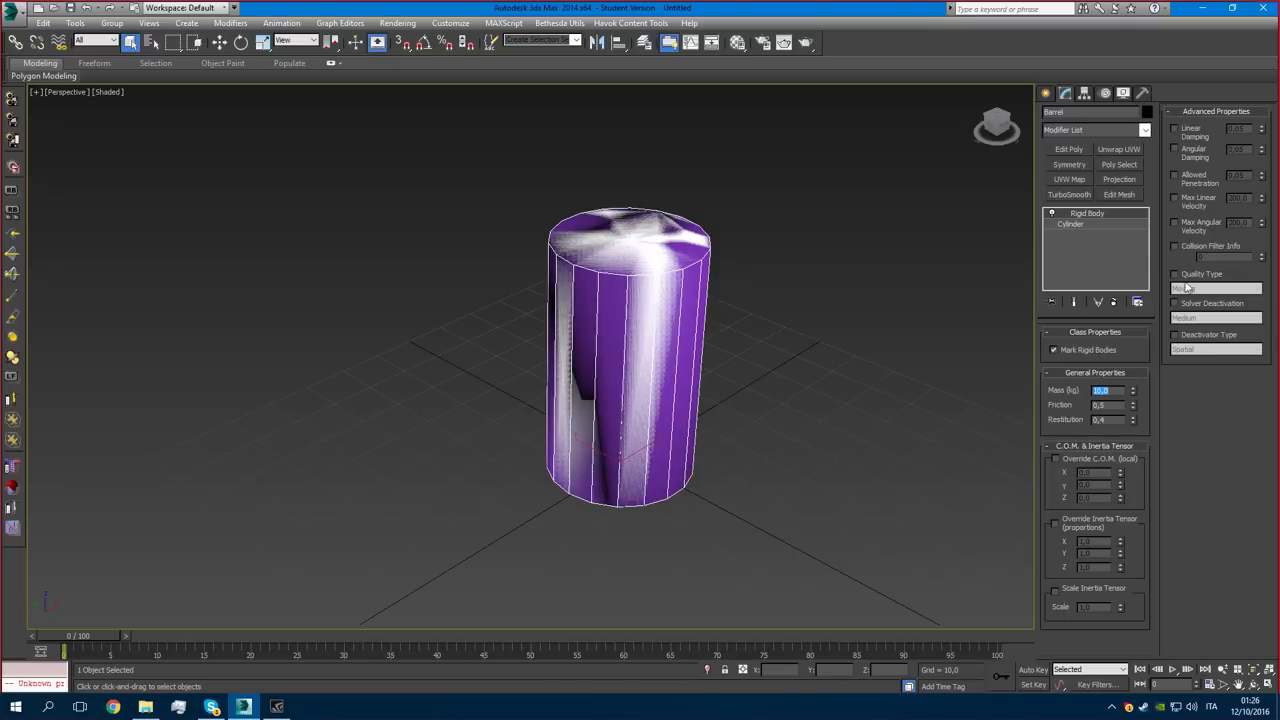
click(1176, 274)
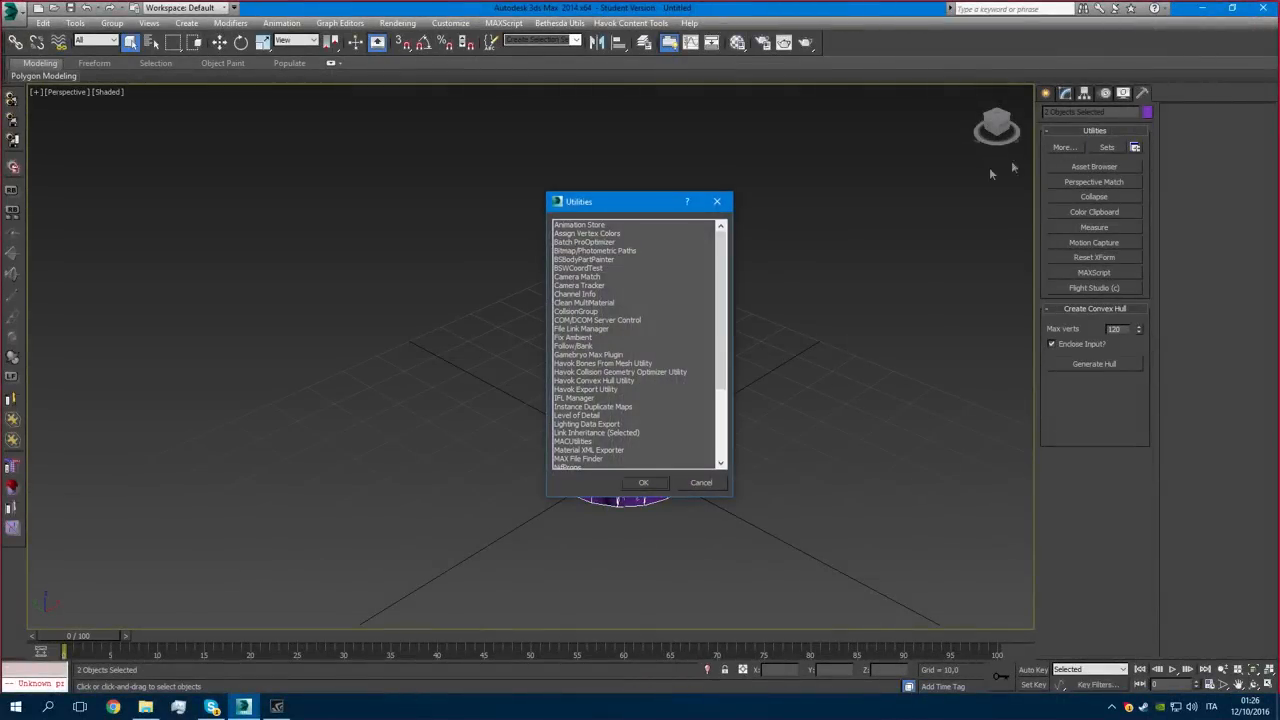
mouse_move(577, 313)
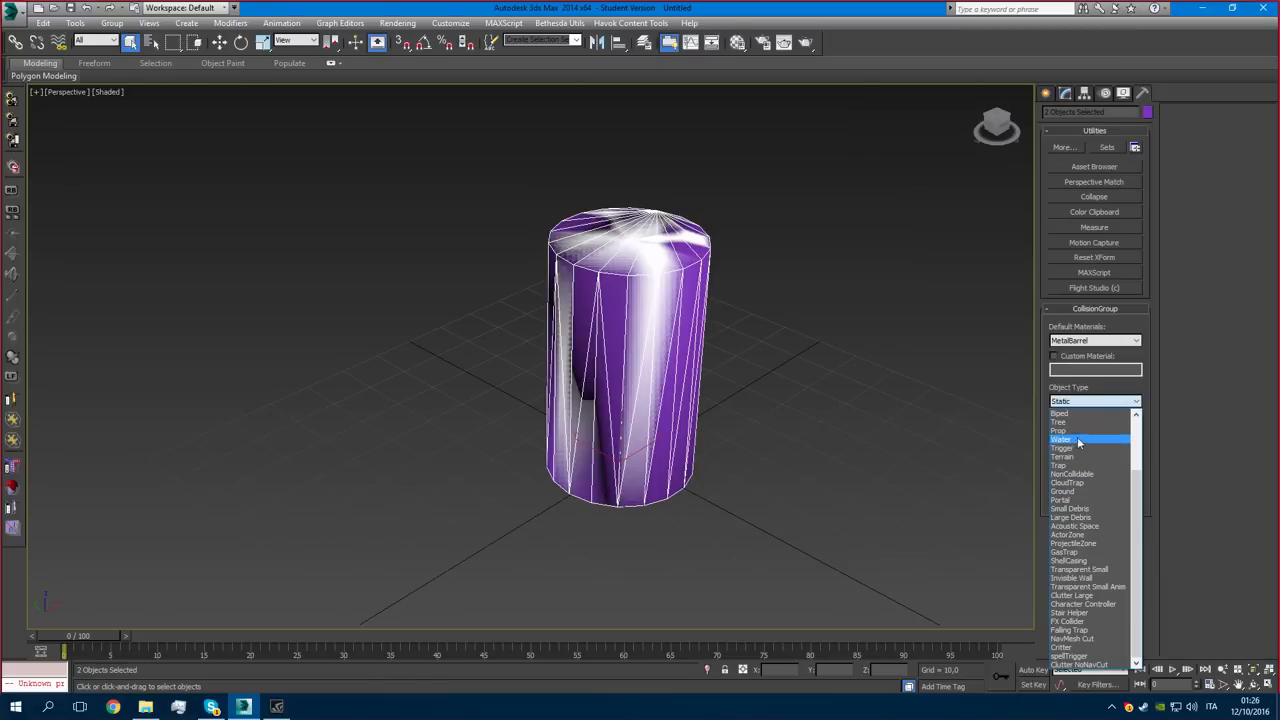
Set the CollisionGroup object type to Prop, keeping MetalBarrel as the material.
click(1057, 430)
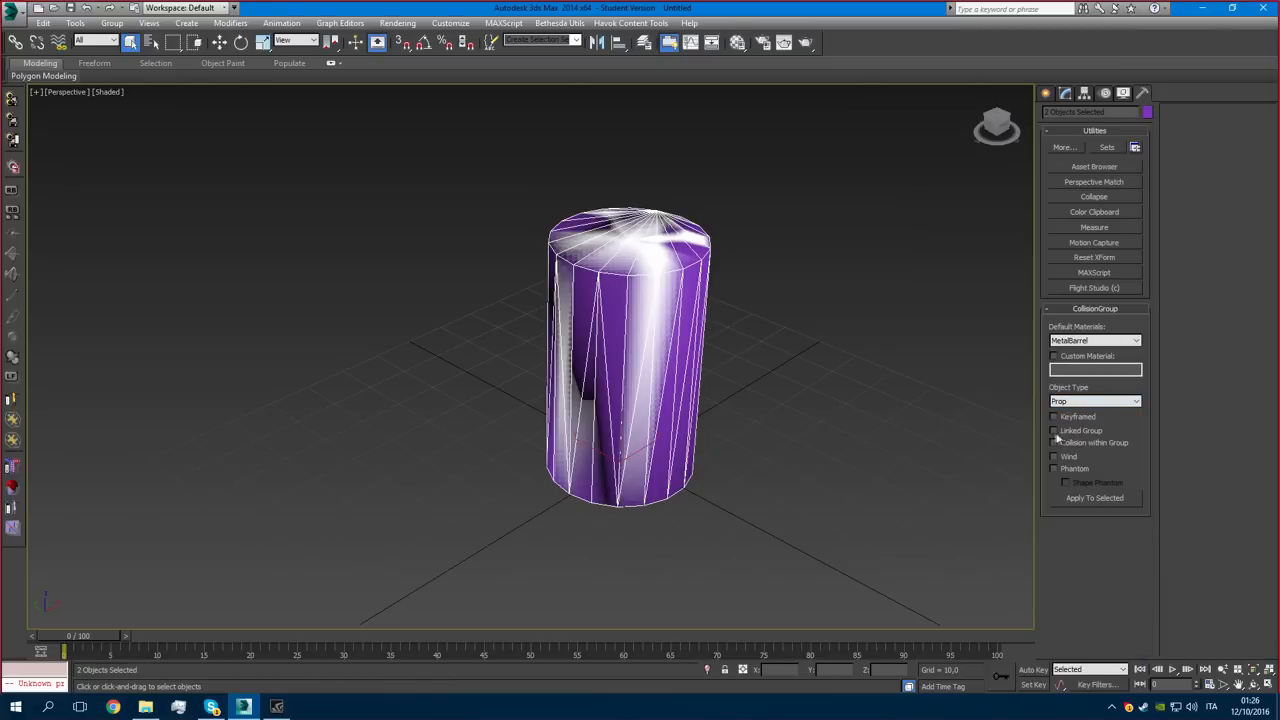
mouse_move(480, 305)
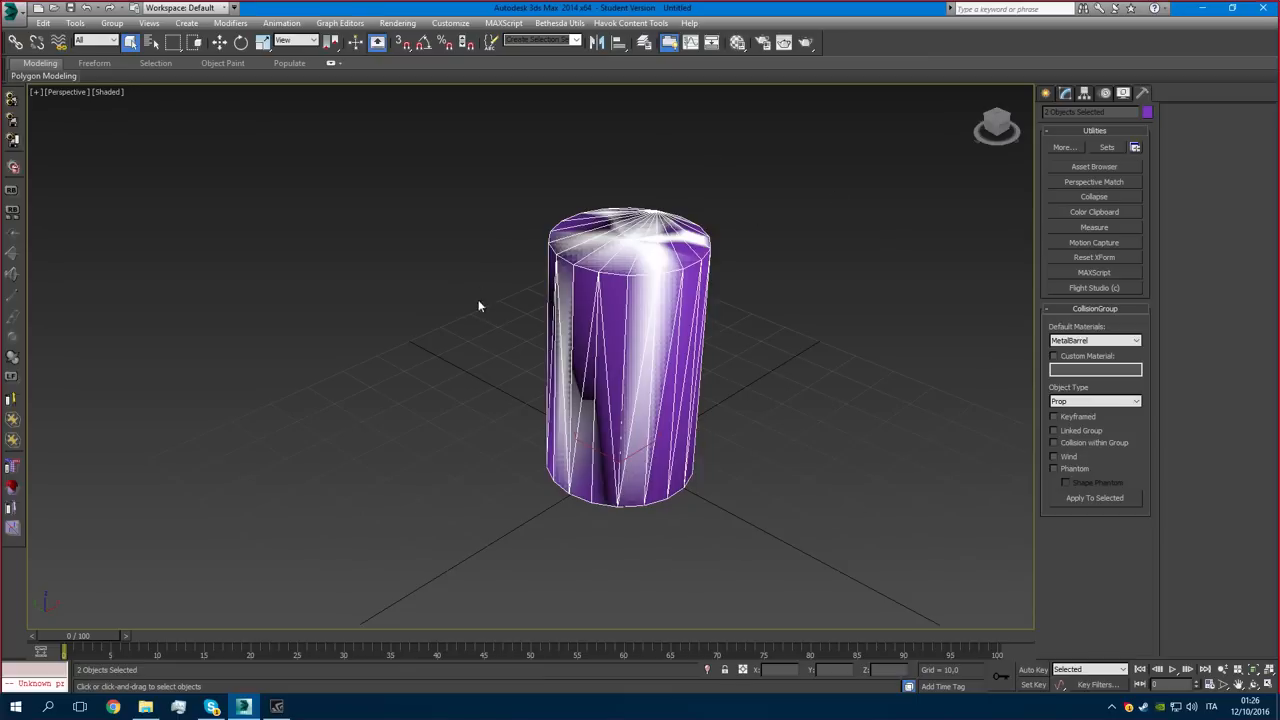
mouse_move(630, 305)
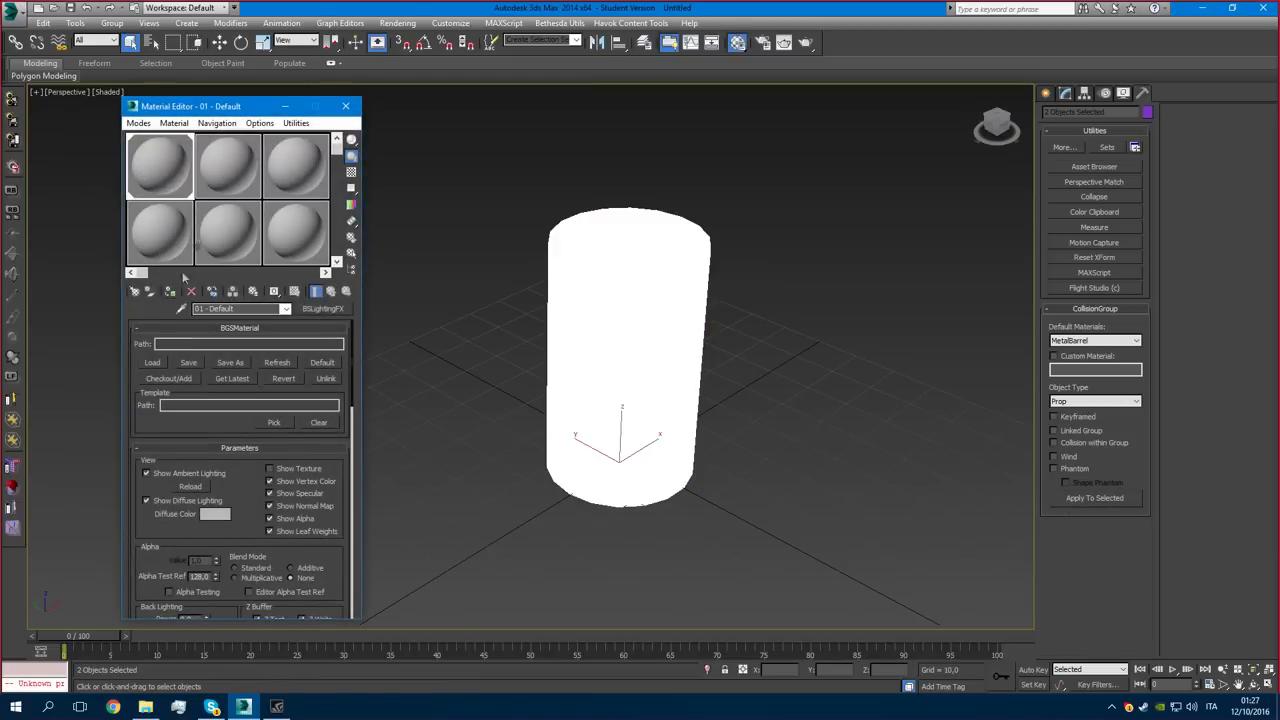
Deselect everything so only the solid white barrel cylinder remains visible.
click(345, 106)
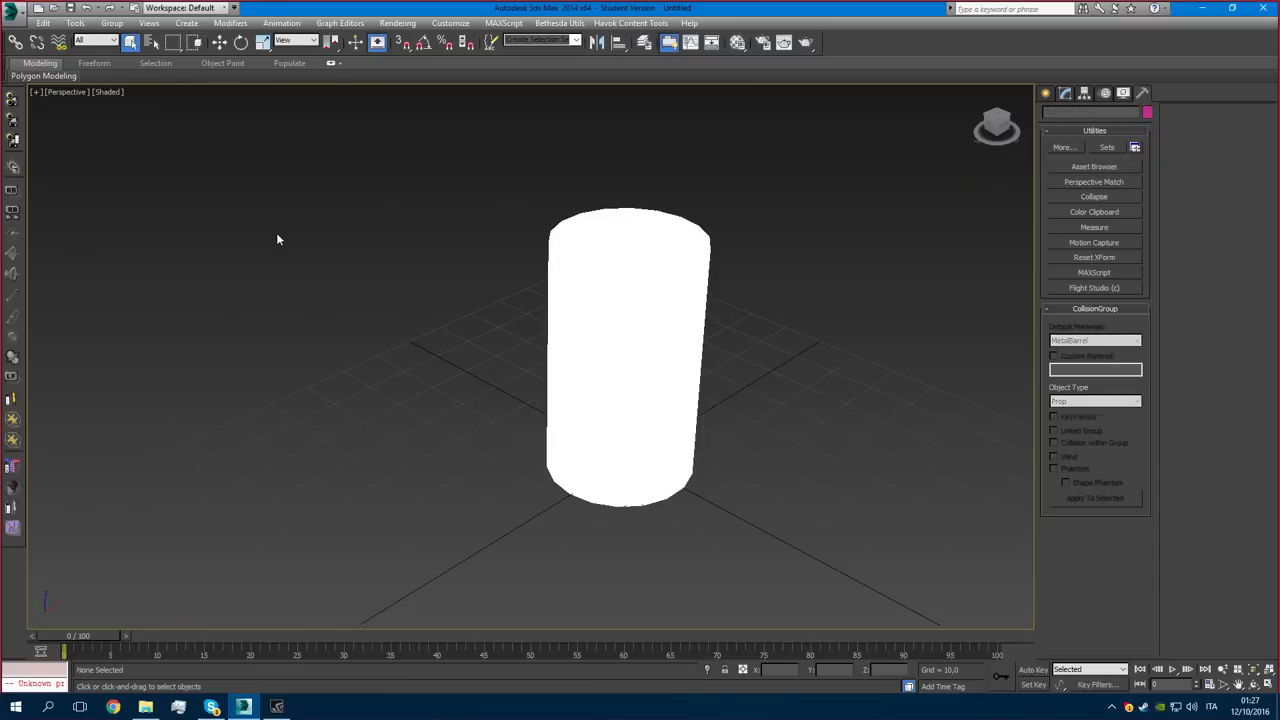
mouse_move(90, 137)
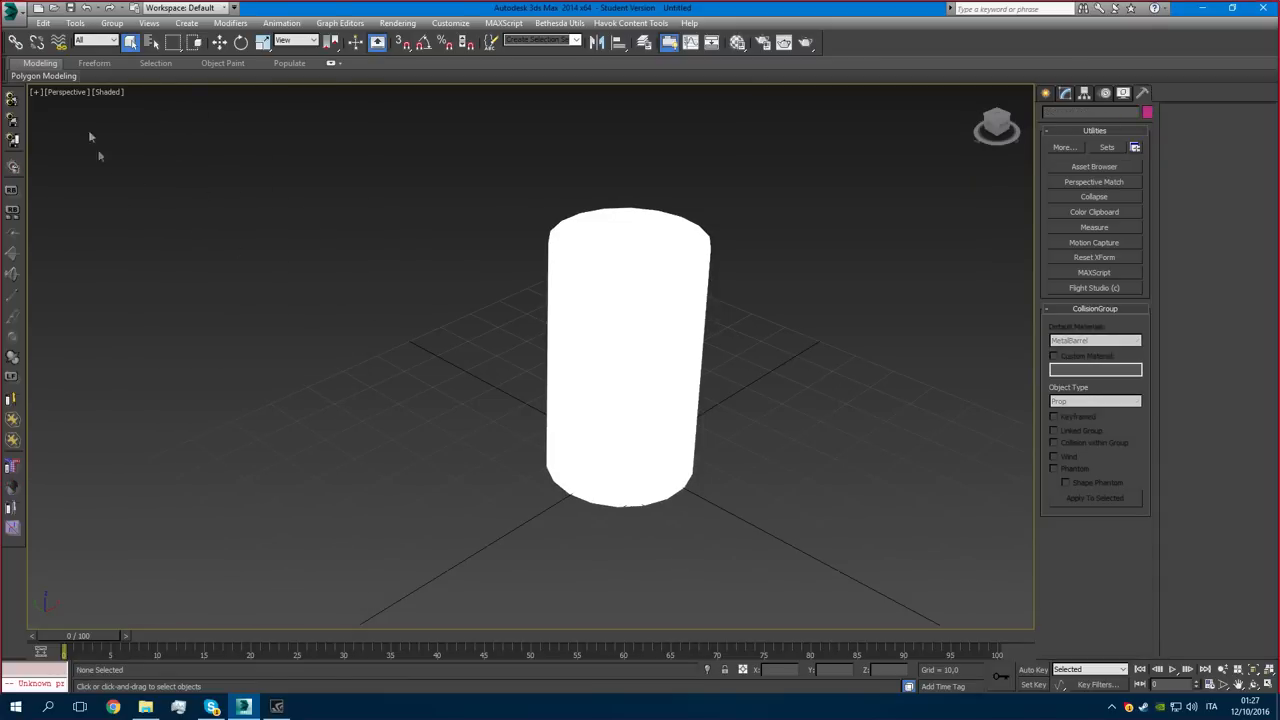